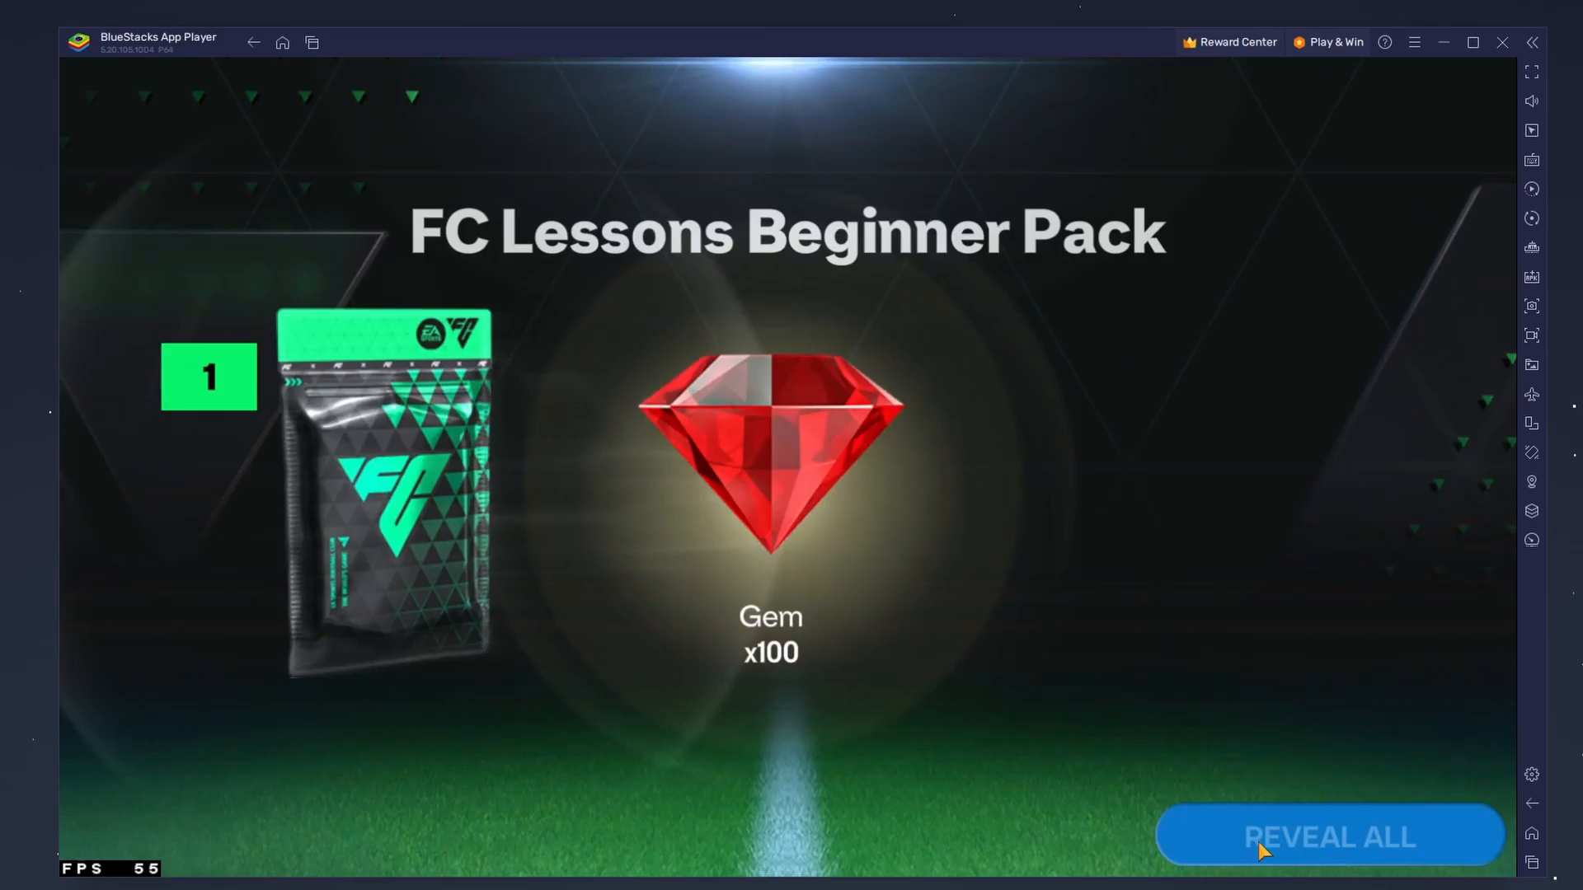
# Reveal all rewards in FC Mobile's FC Lessons Beginner Pack.
pyautogui.click(1328, 836)
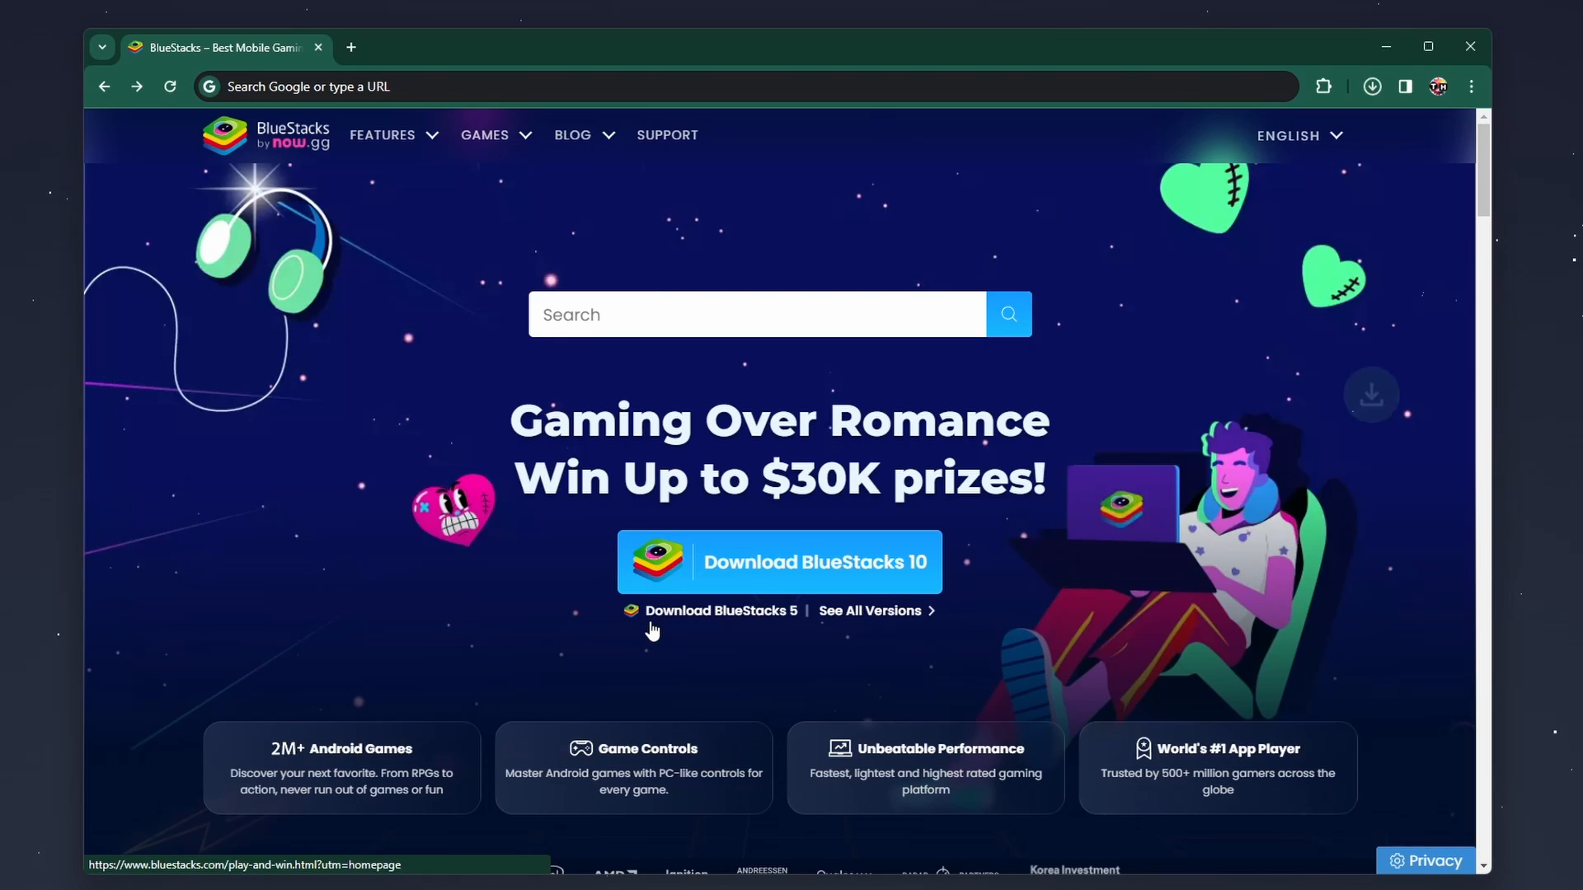
# Download BlueStacks 5 from bluestacks.com and approve the administrator prompt so installation continues.
pyautogui.click(1371, 86)
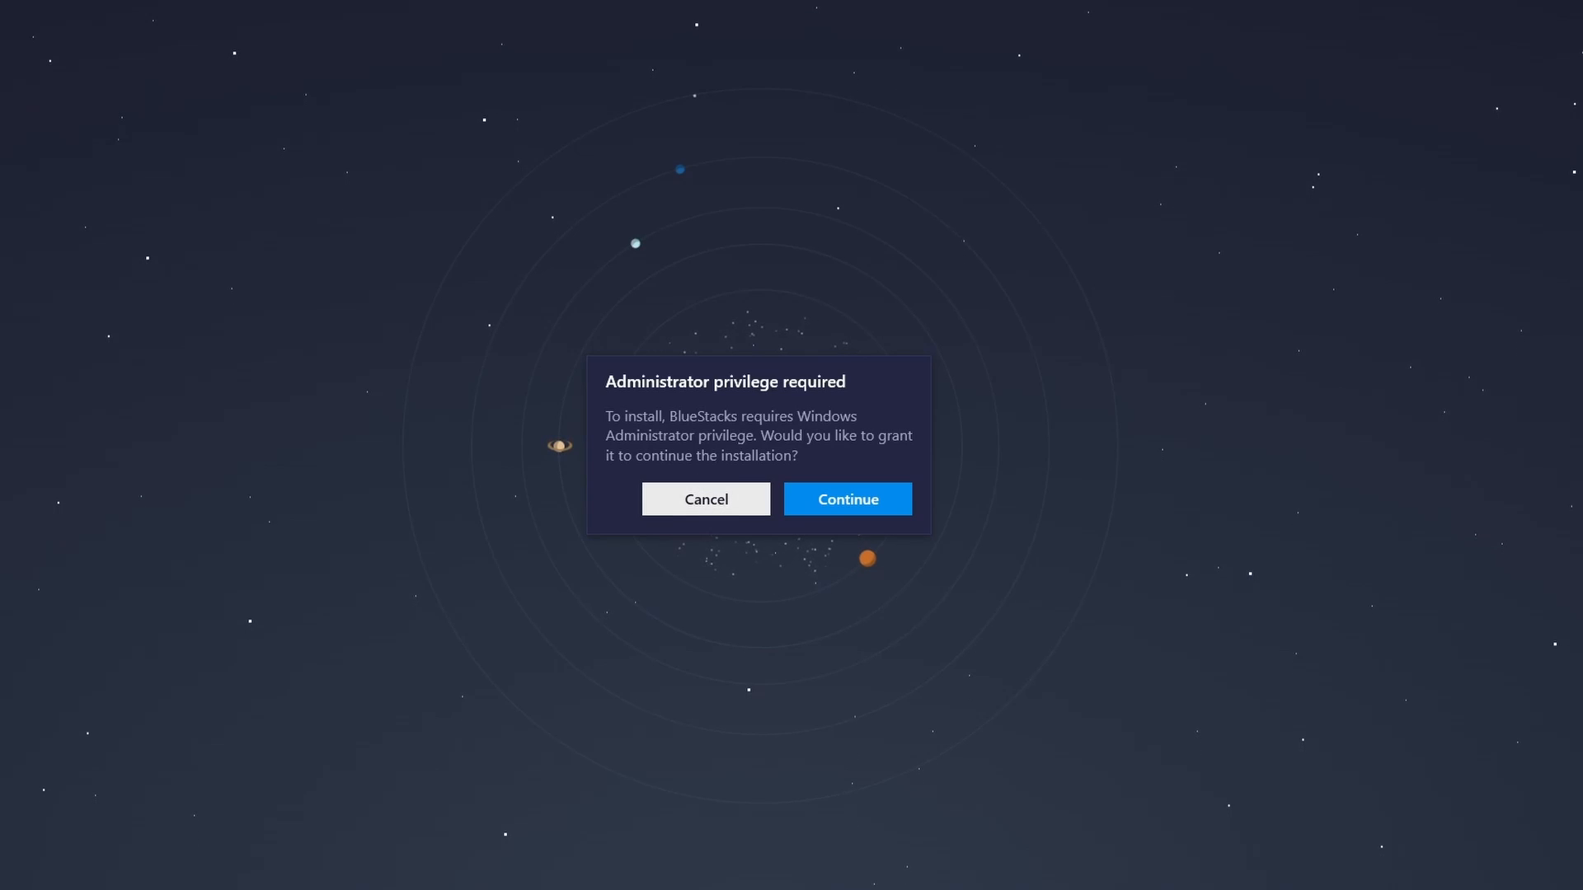
pyautogui.click(846, 499)
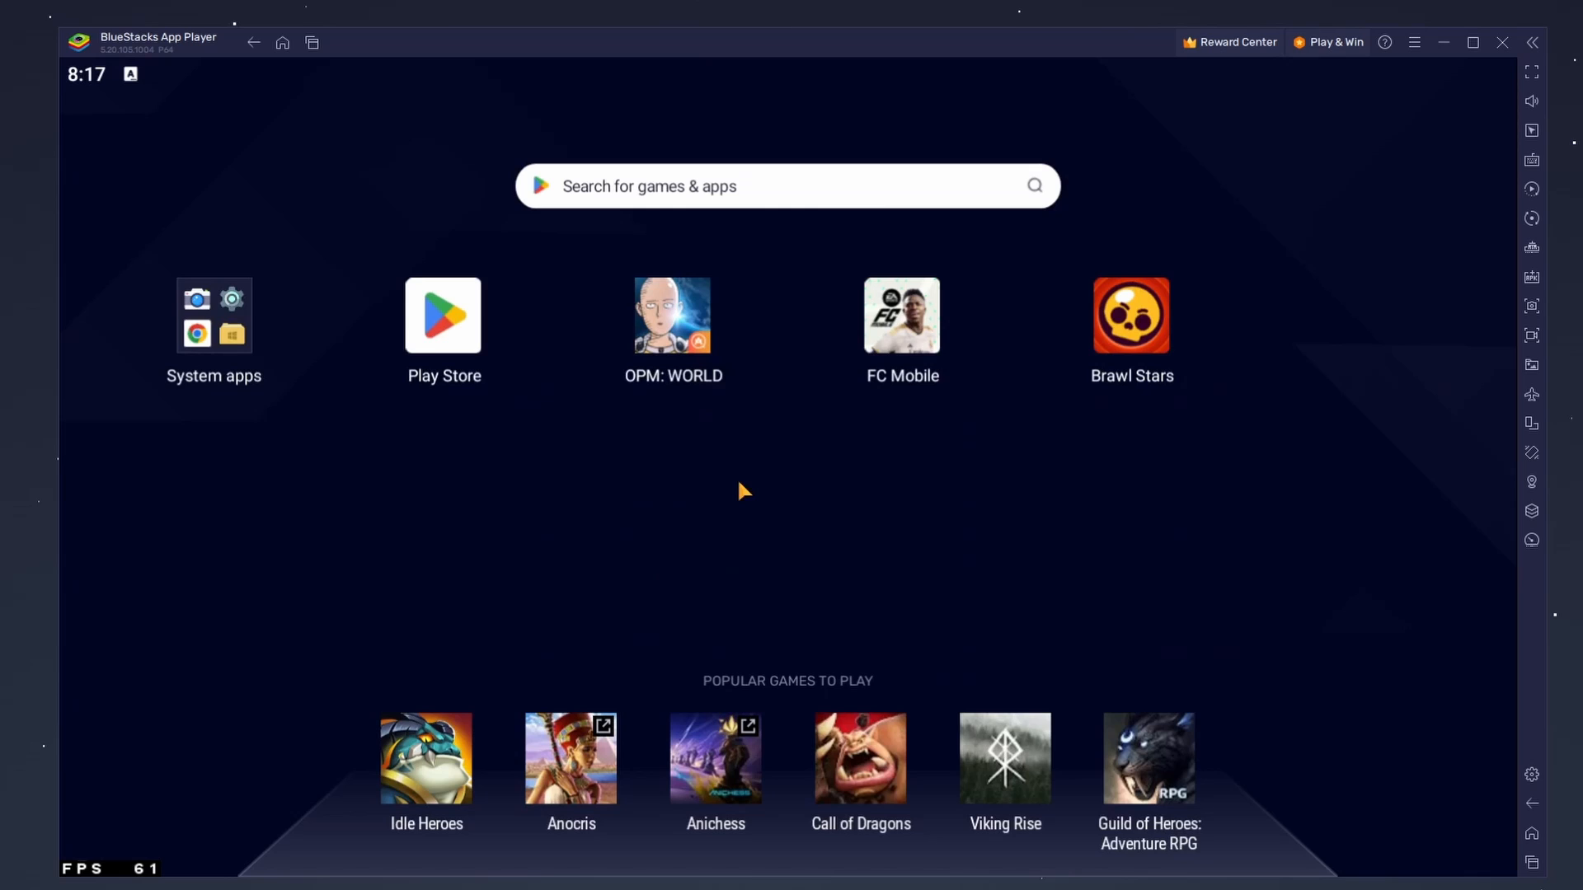
pyautogui.click(787, 186)
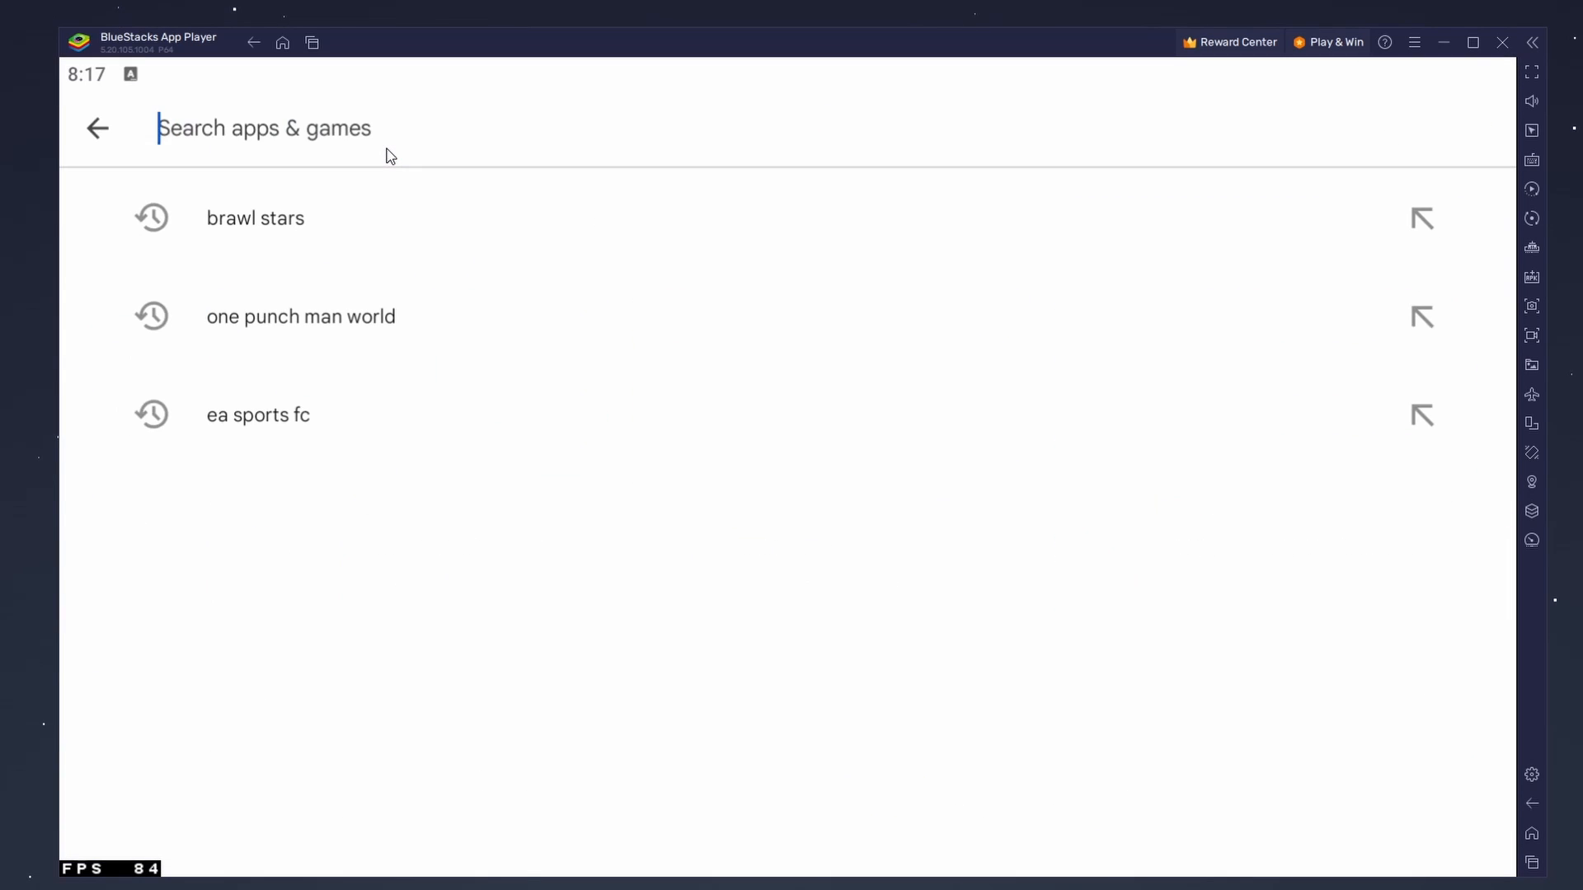
pyautogui.write('fc soccer')
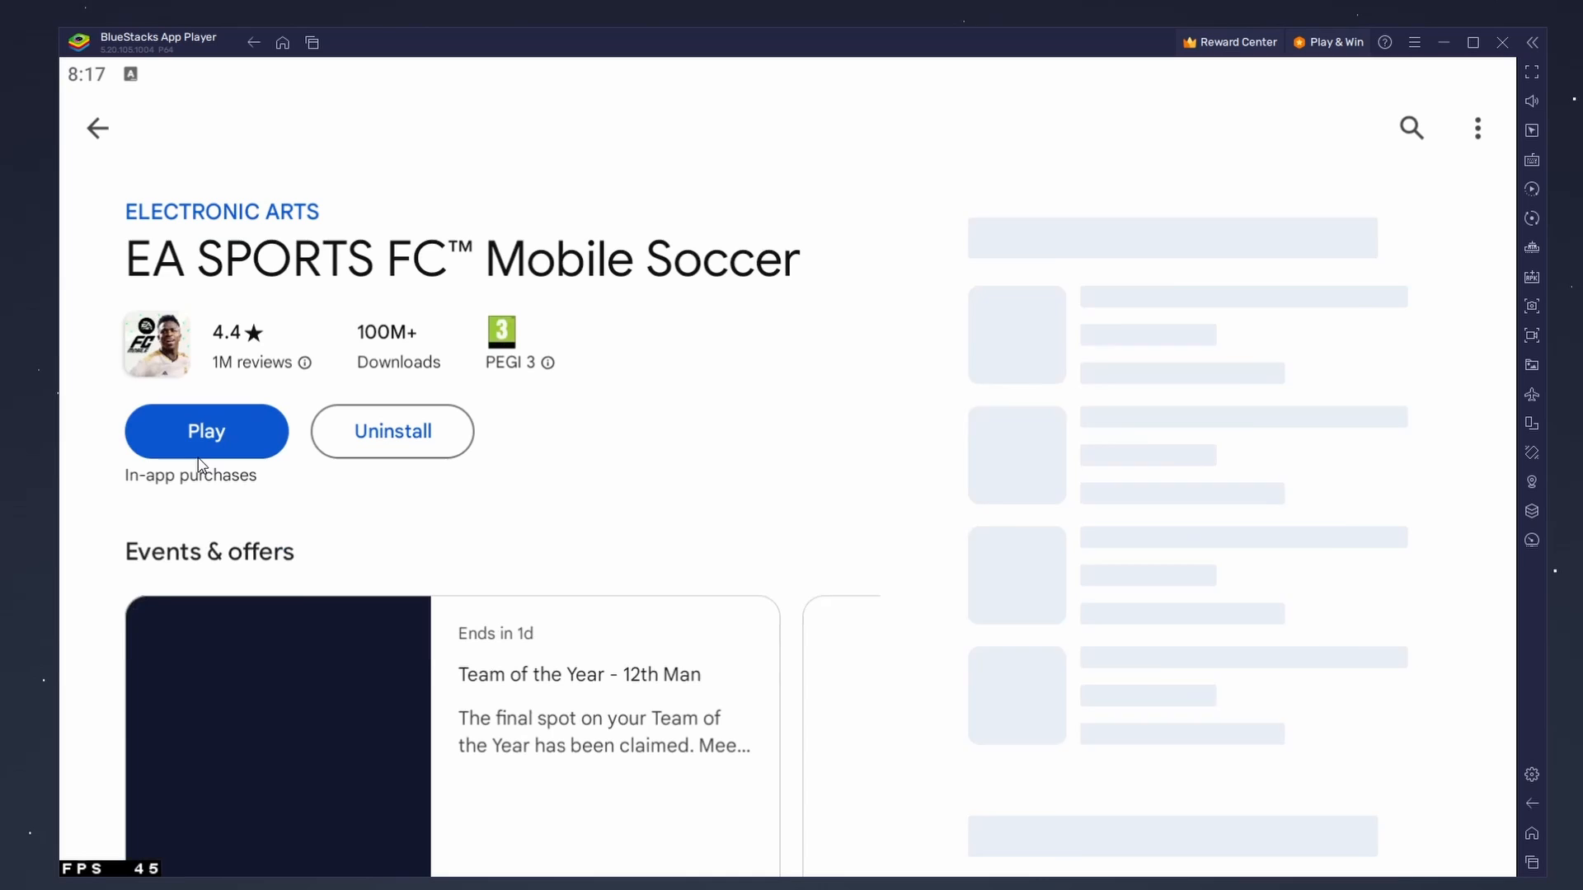
pyautogui.scroll(-3)
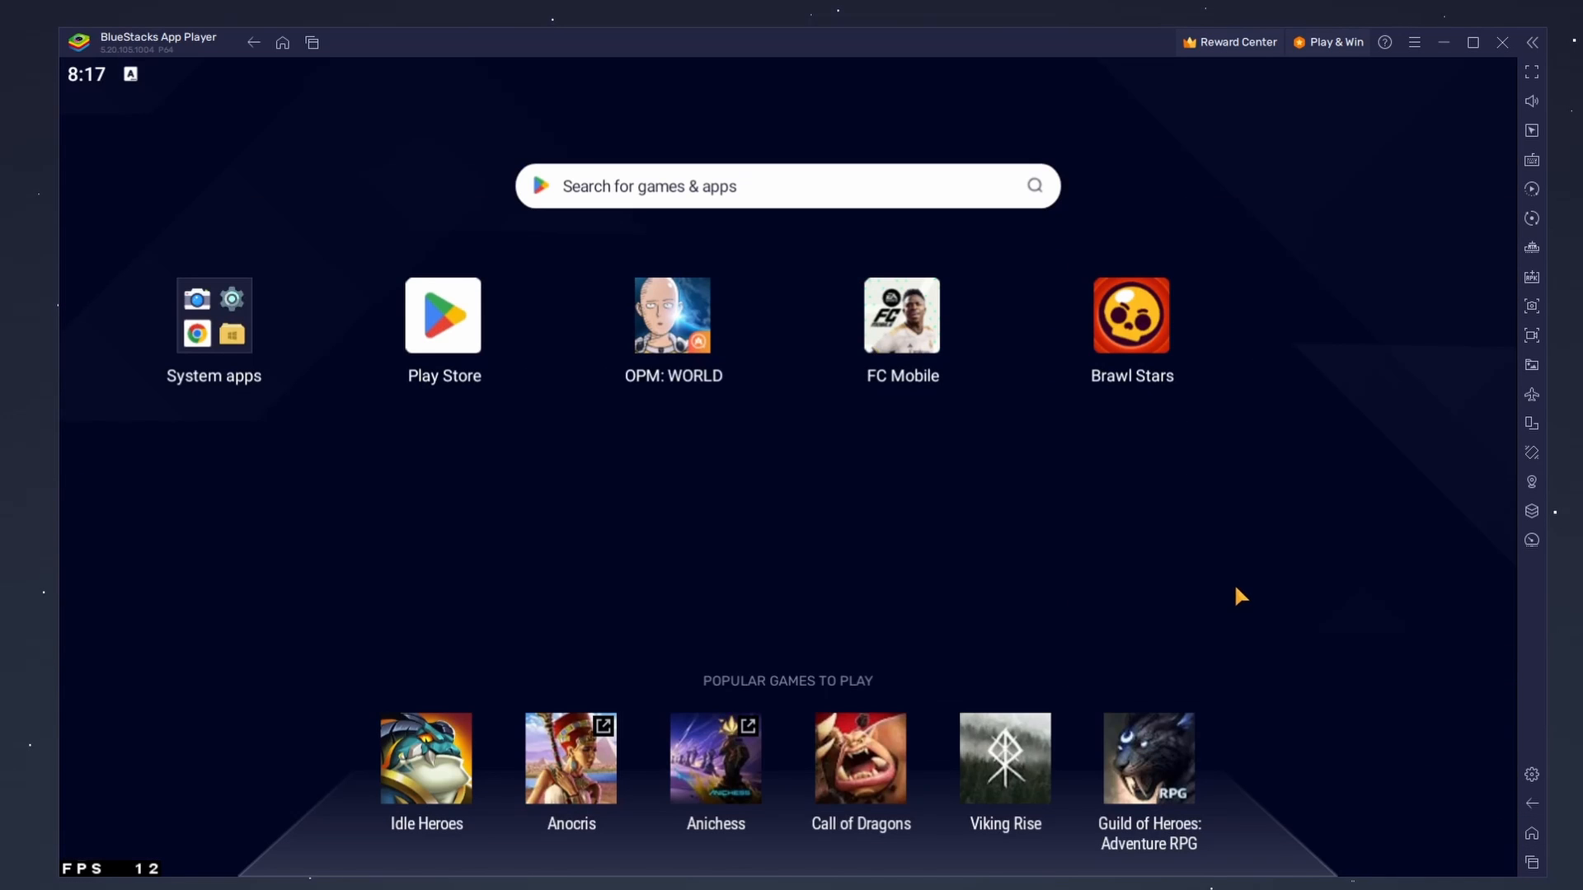
pyautogui.moveTo(1384, 756)
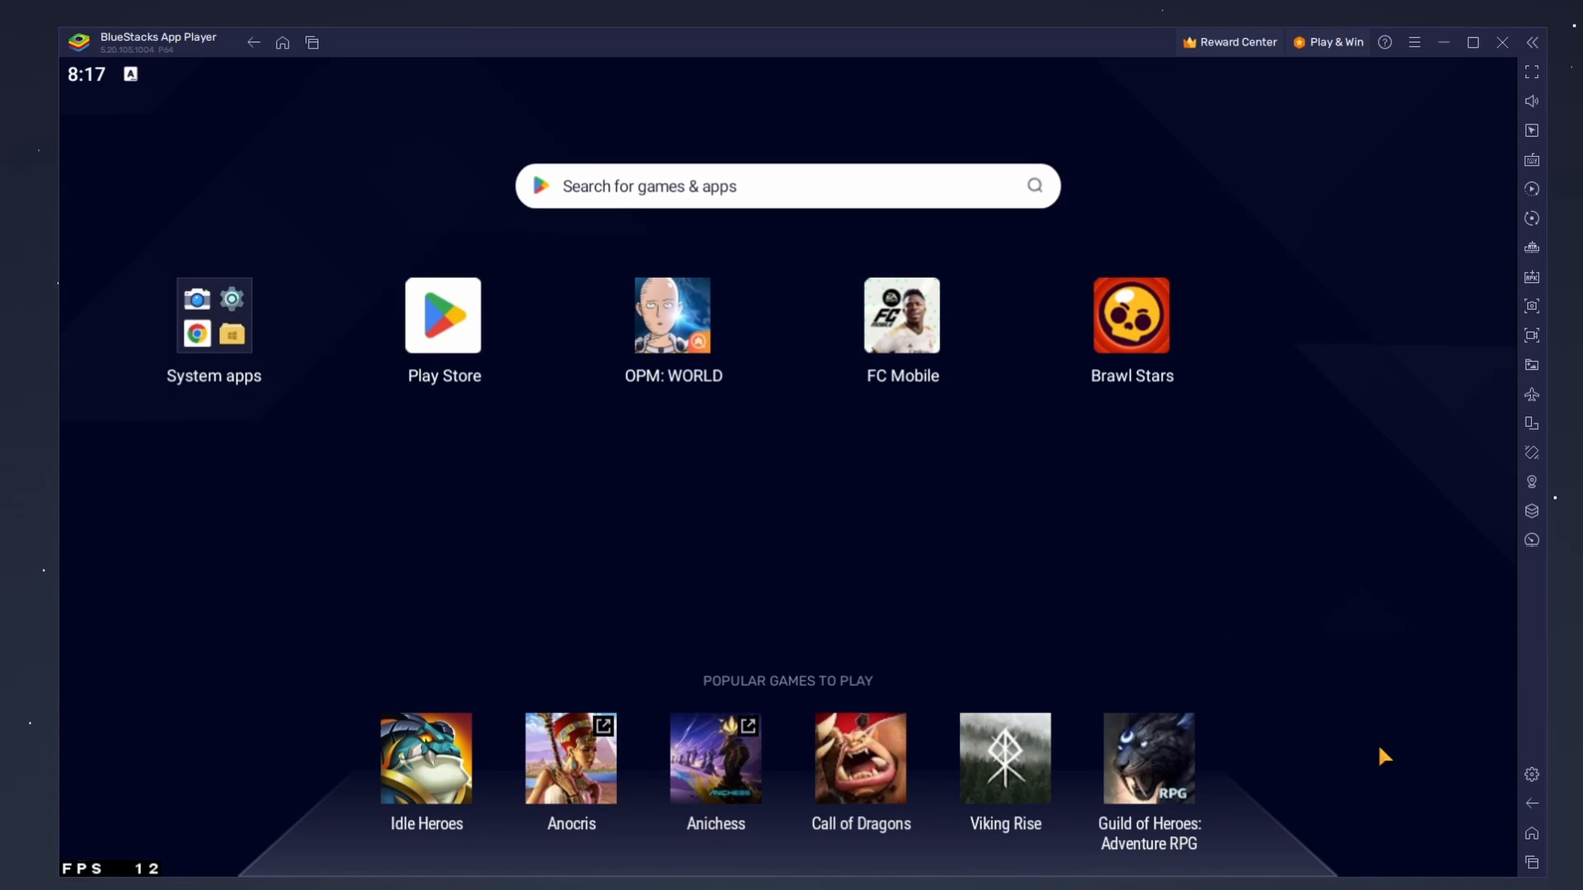
pyautogui.moveTo(1531, 775)
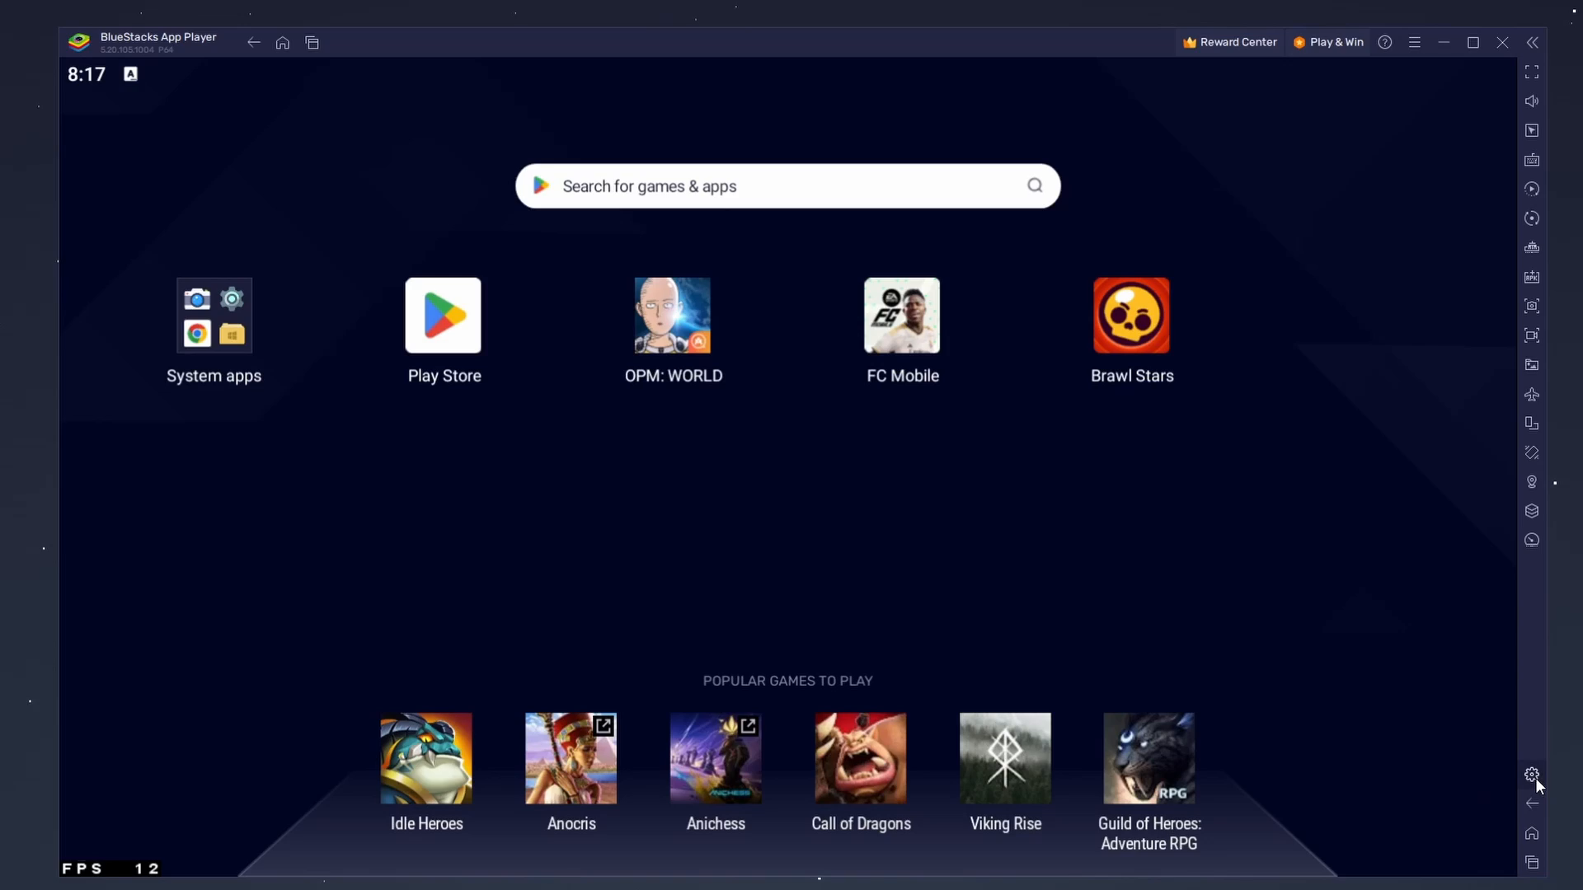
# In BlueStacks Gamepad settings, keep gamepad input access set to Auto.
pyautogui.click(1532, 775)
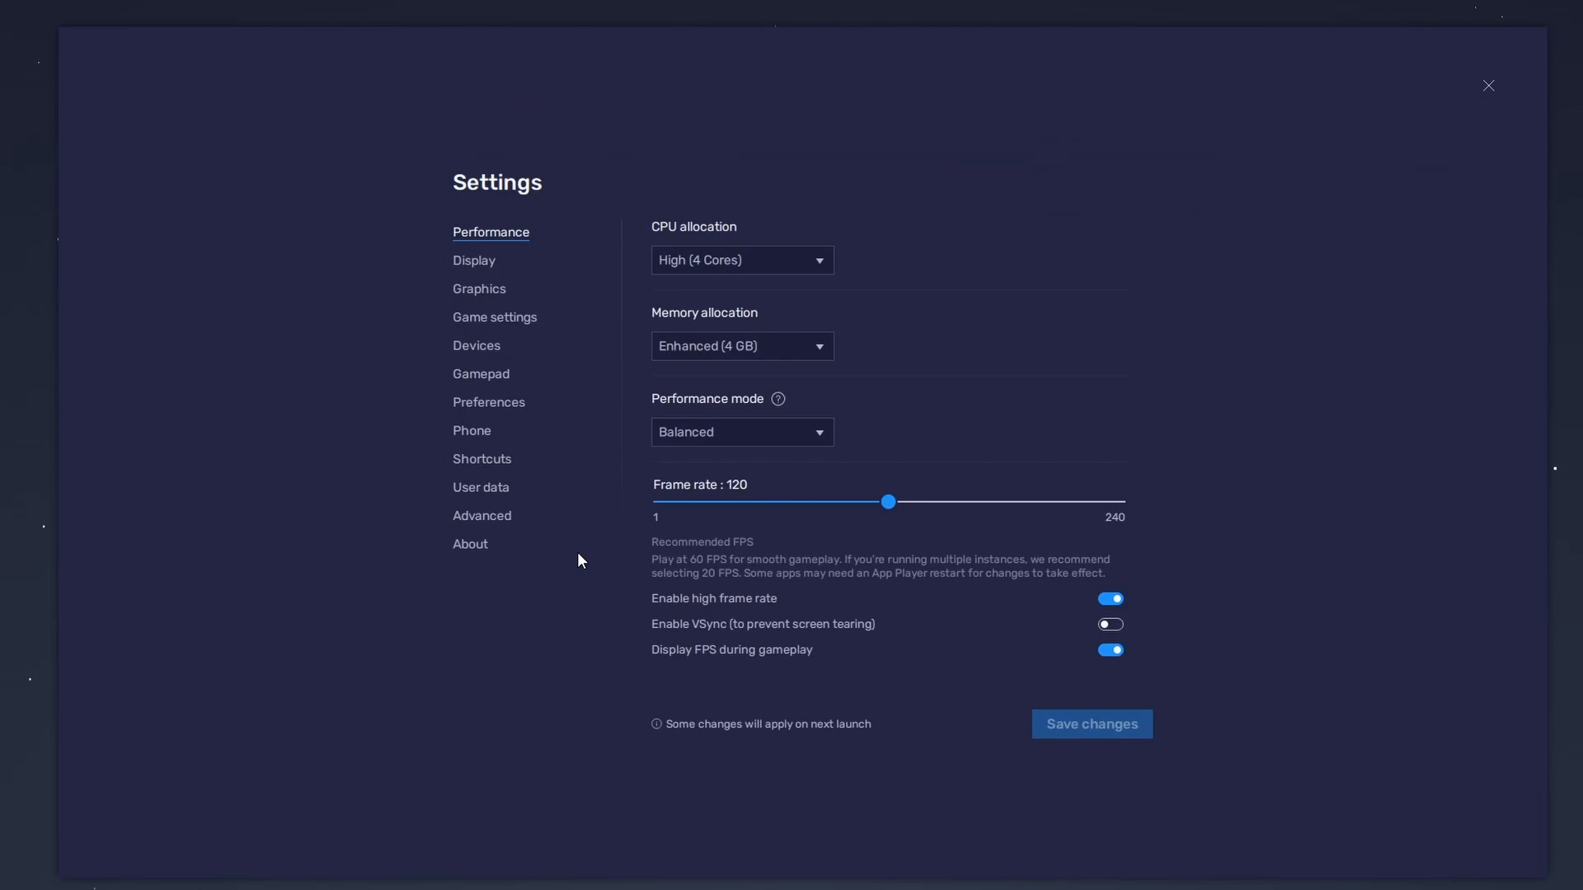
pyautogui.click(480, 373)
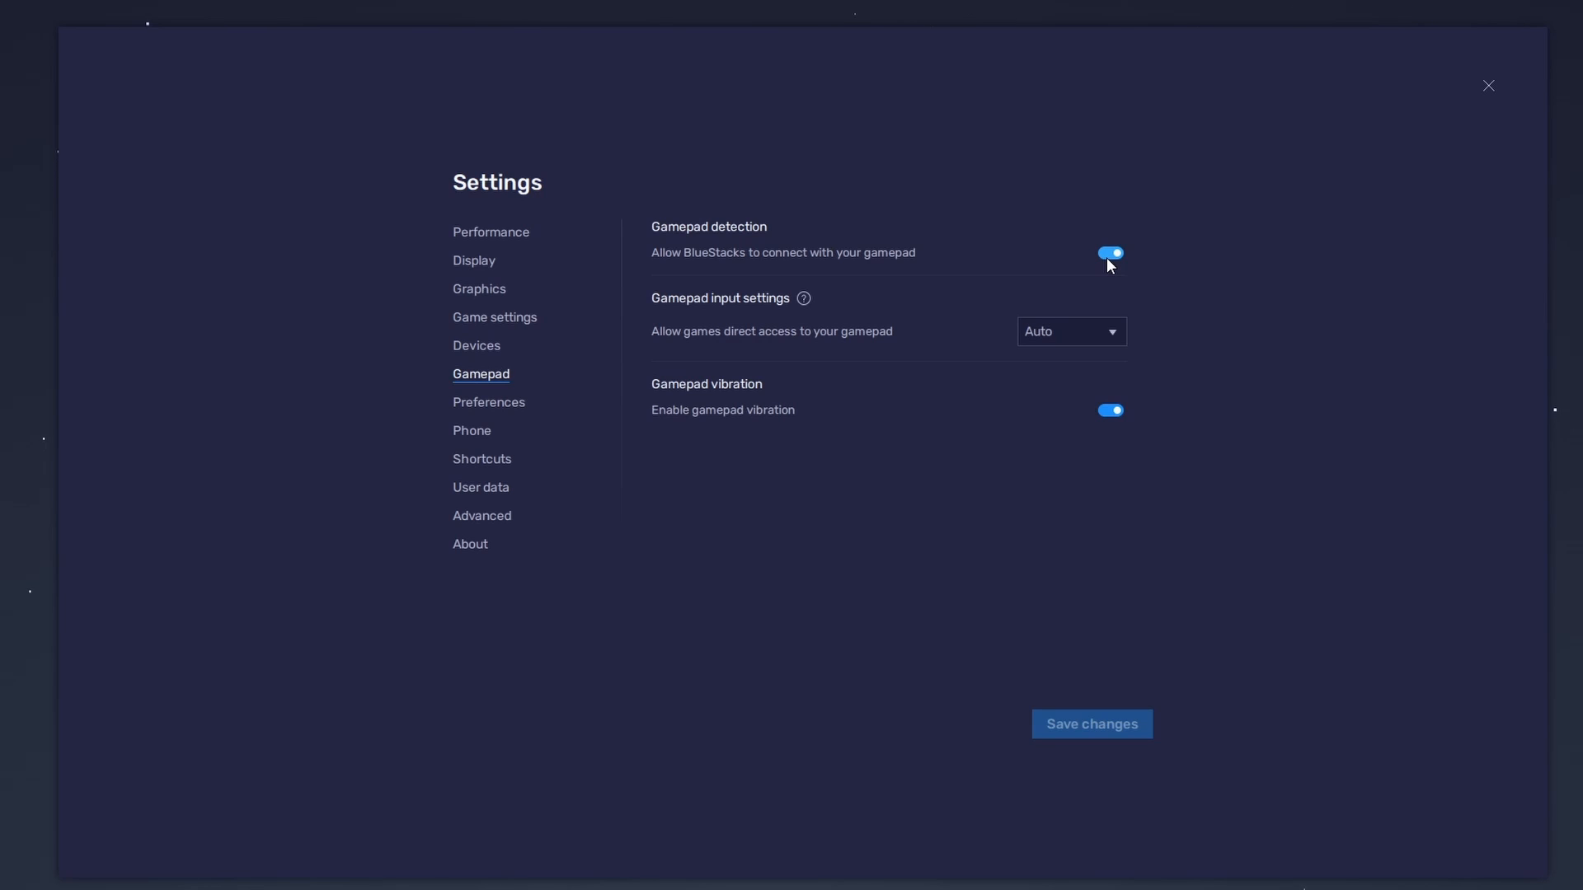
pyautogui.click(1069, 331)
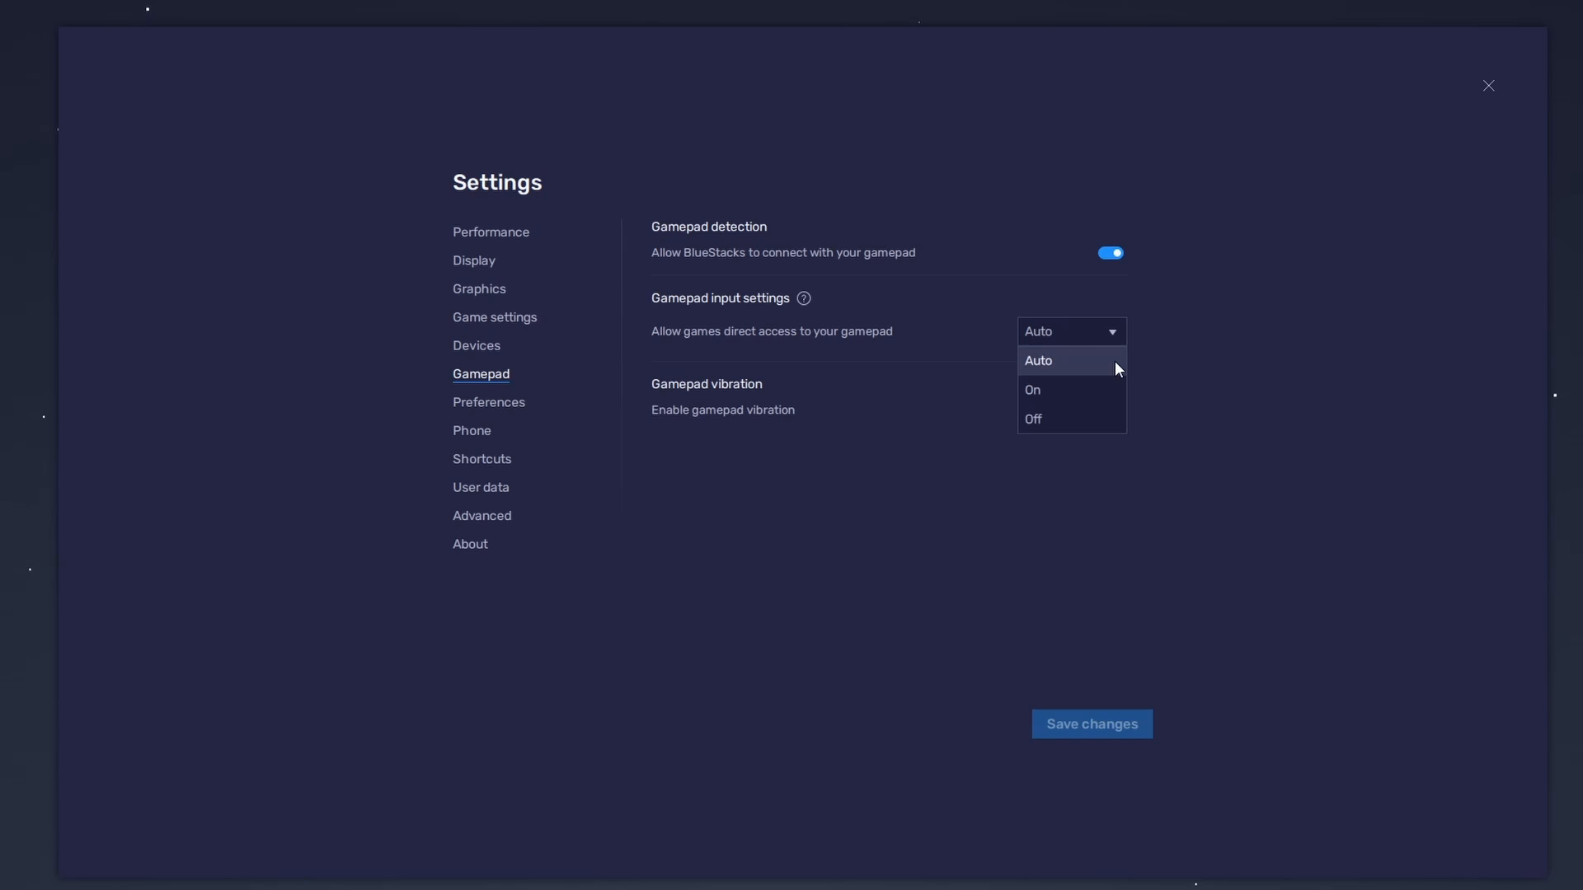
pyautogui.click(1038, 360)
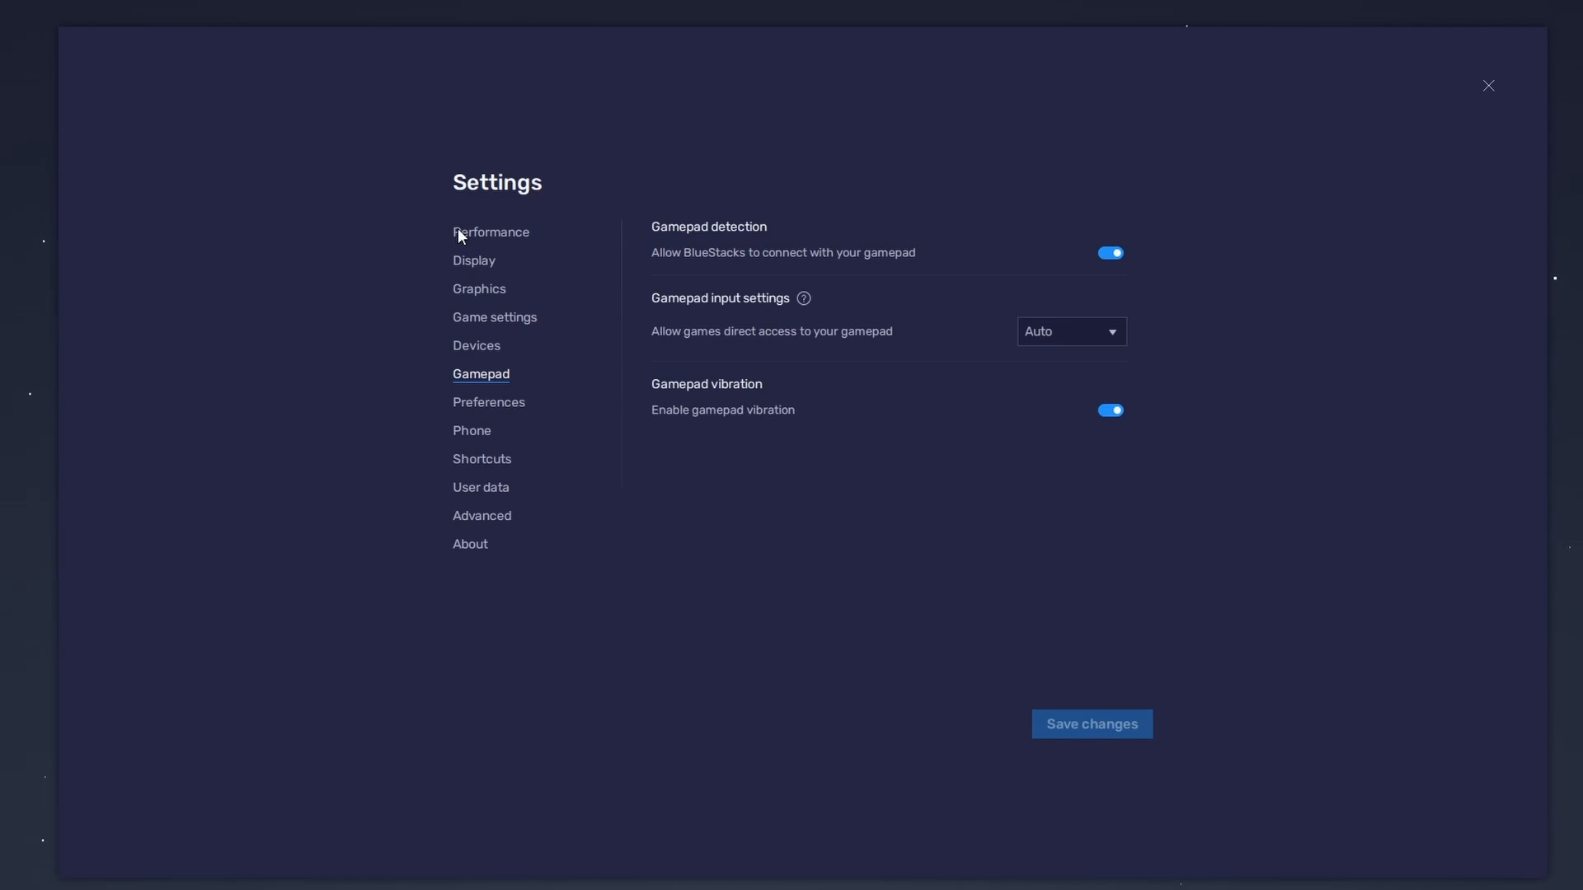
# Review Performance settings: CPU High (4 cores), memory Enhanced (4 GB), Balanced mode kept.
pyautogui.click(490, 232)
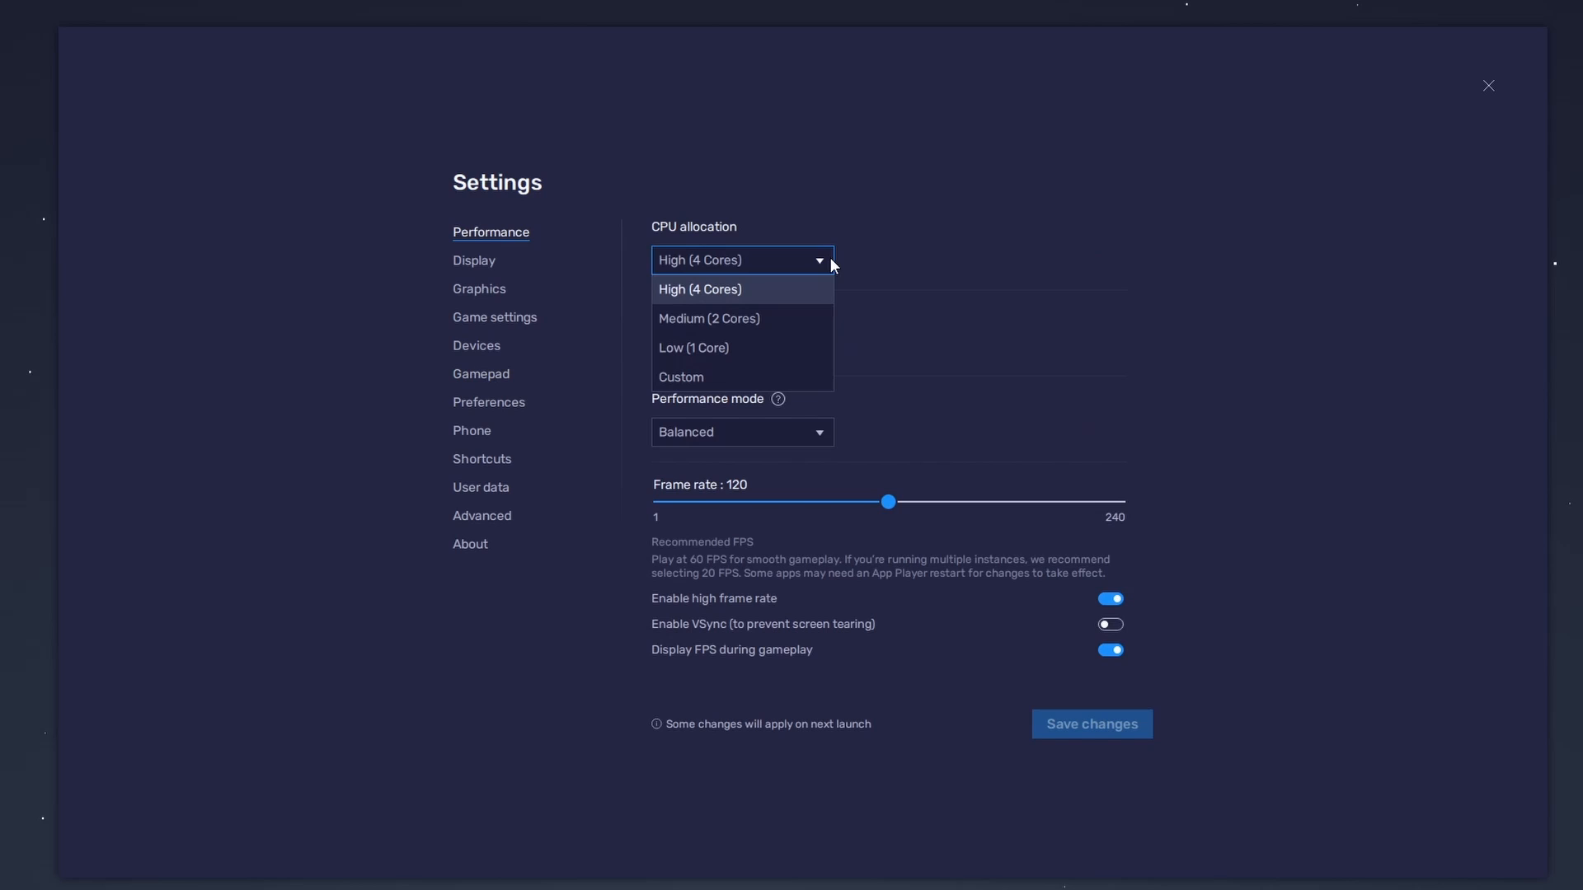
pyautogui.moveTo(802, 291)
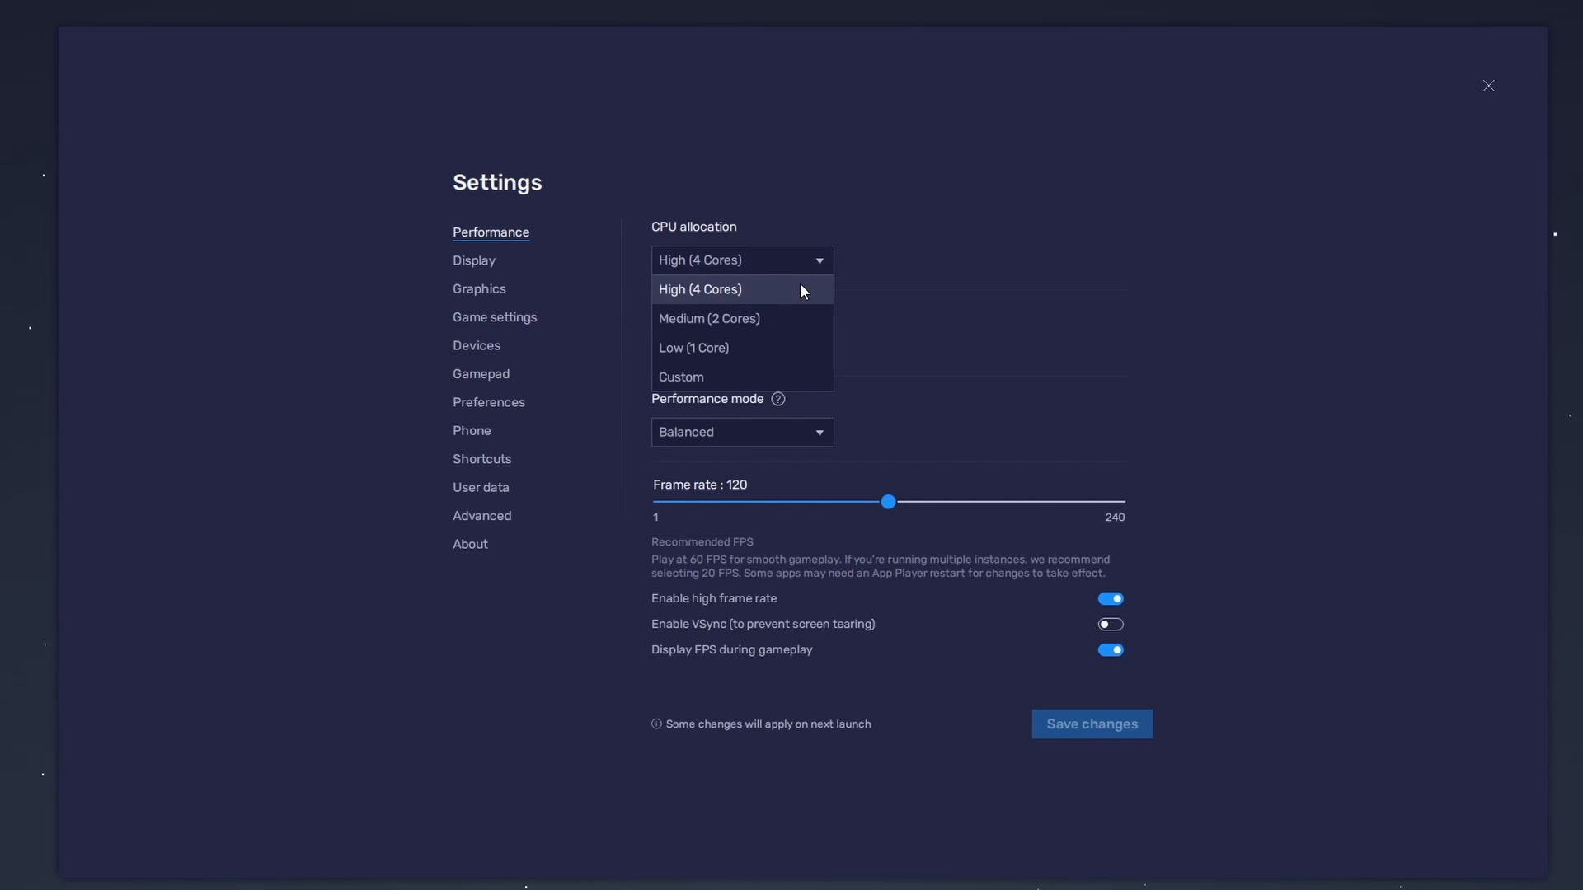
pyautogui.moveTo(867, 286)
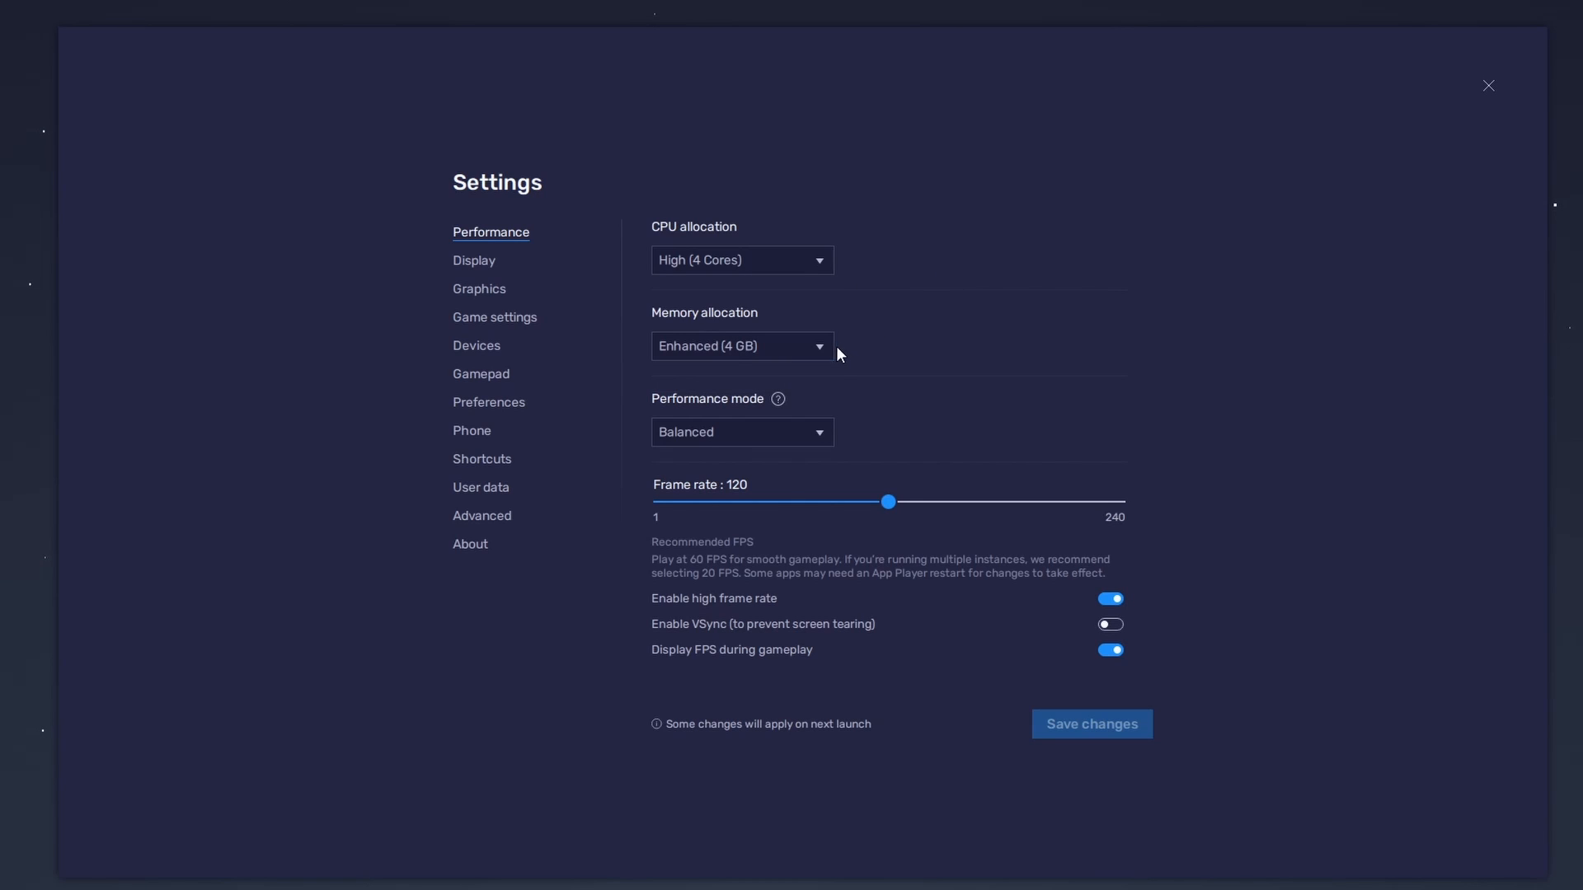
pyautogui.click(741, 346)
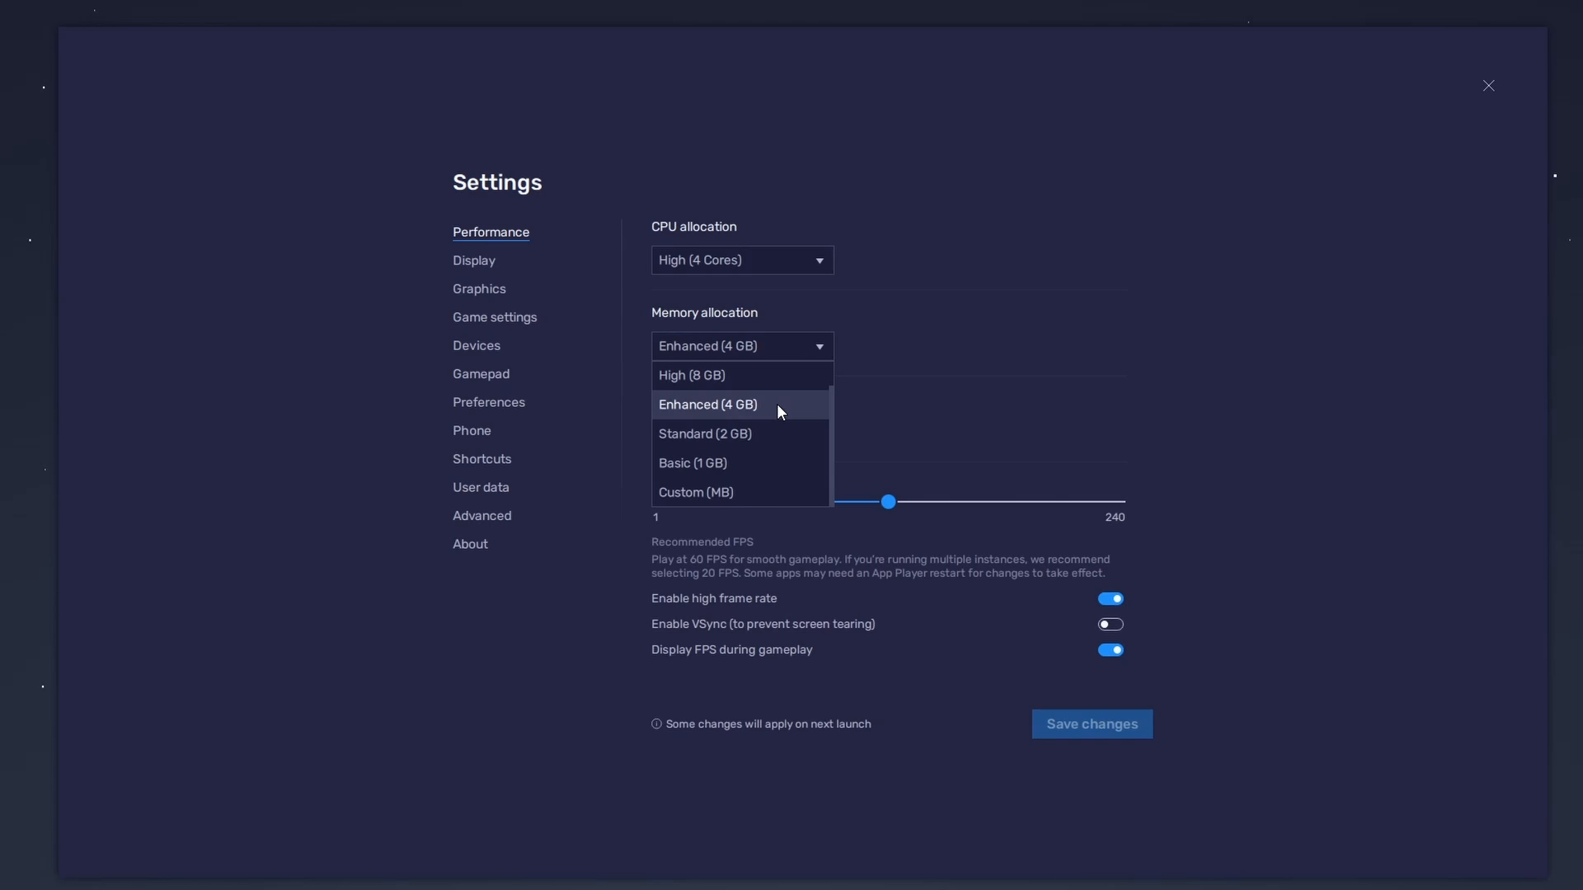
pyautogui.moveTo(777, 434)
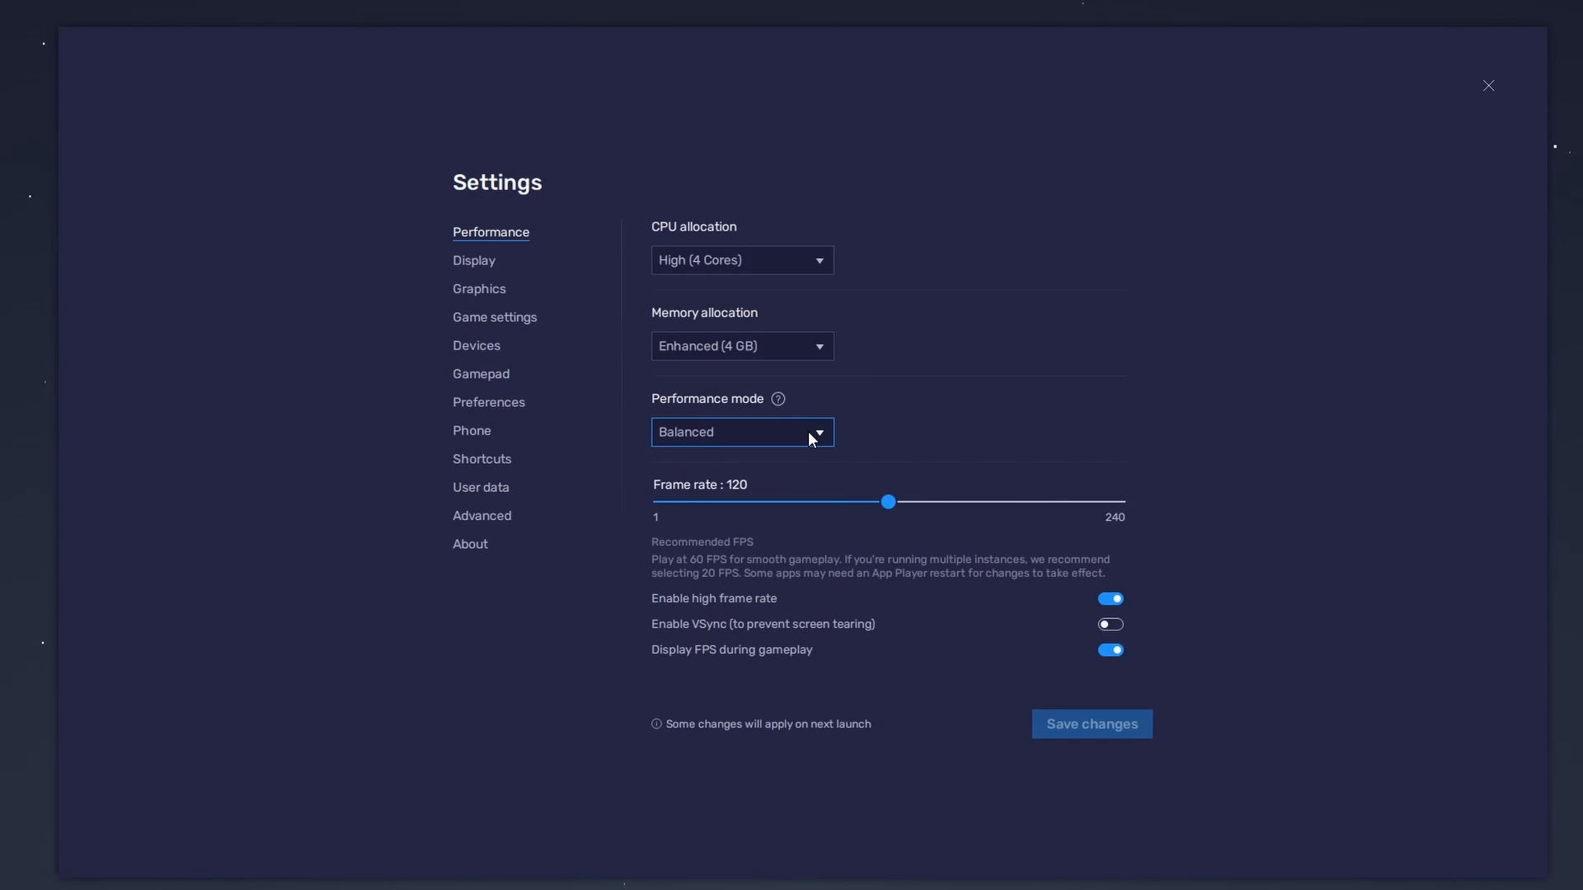
pyautogui.click(741, 432)
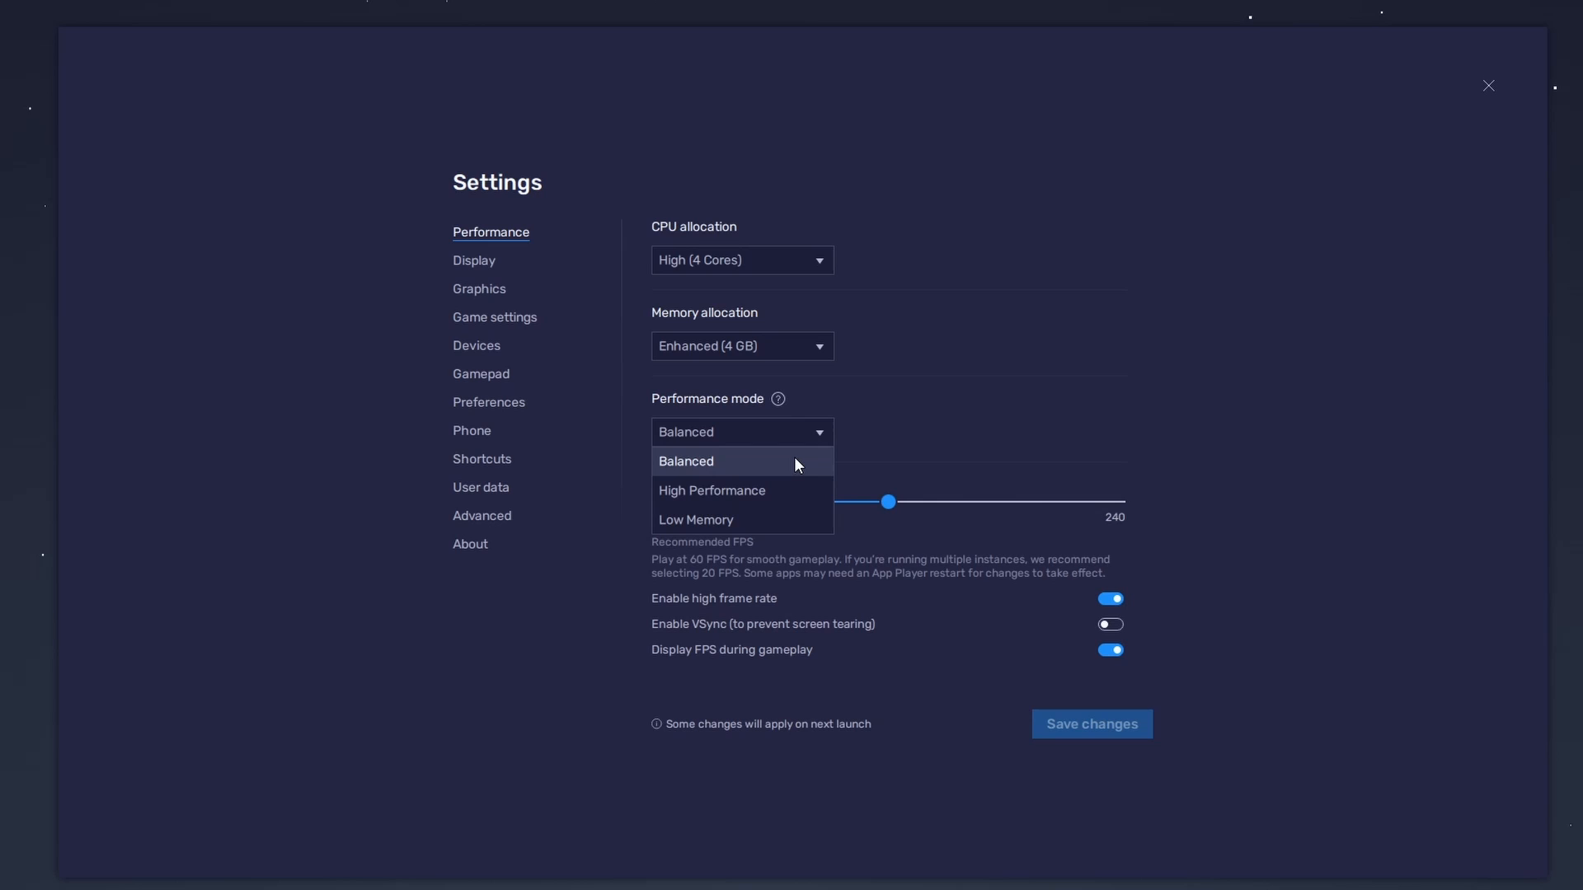
pyautogui.click(685, 460)
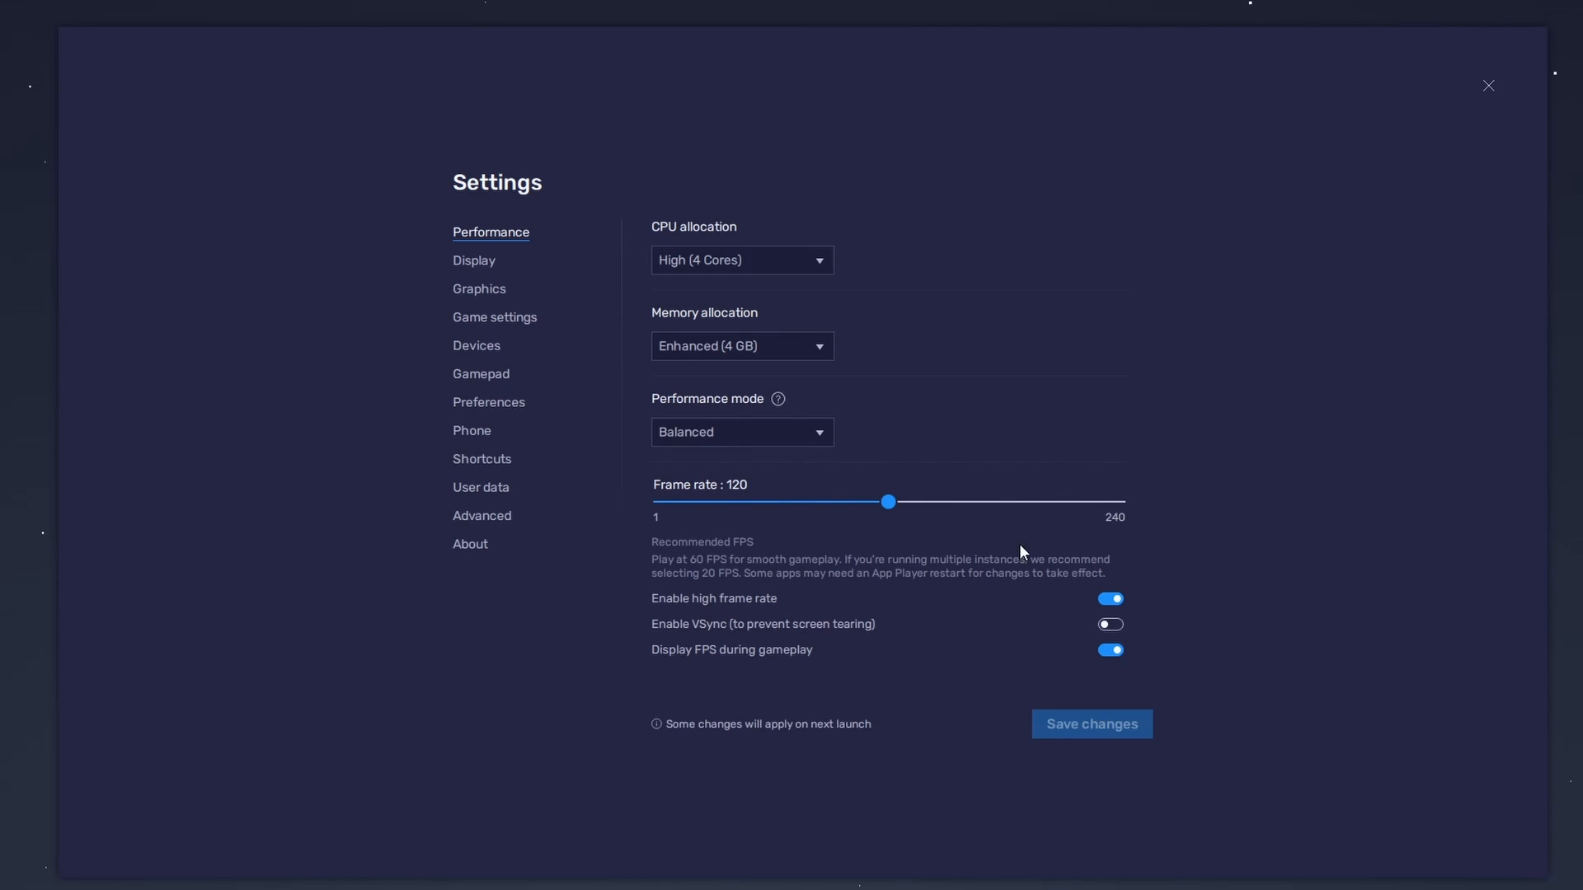
# Move the frame rate slider to 110 and back to 120 FPS.
pyautogui.moveTo(886, 502); pyautogui.dragTo(868, 502)
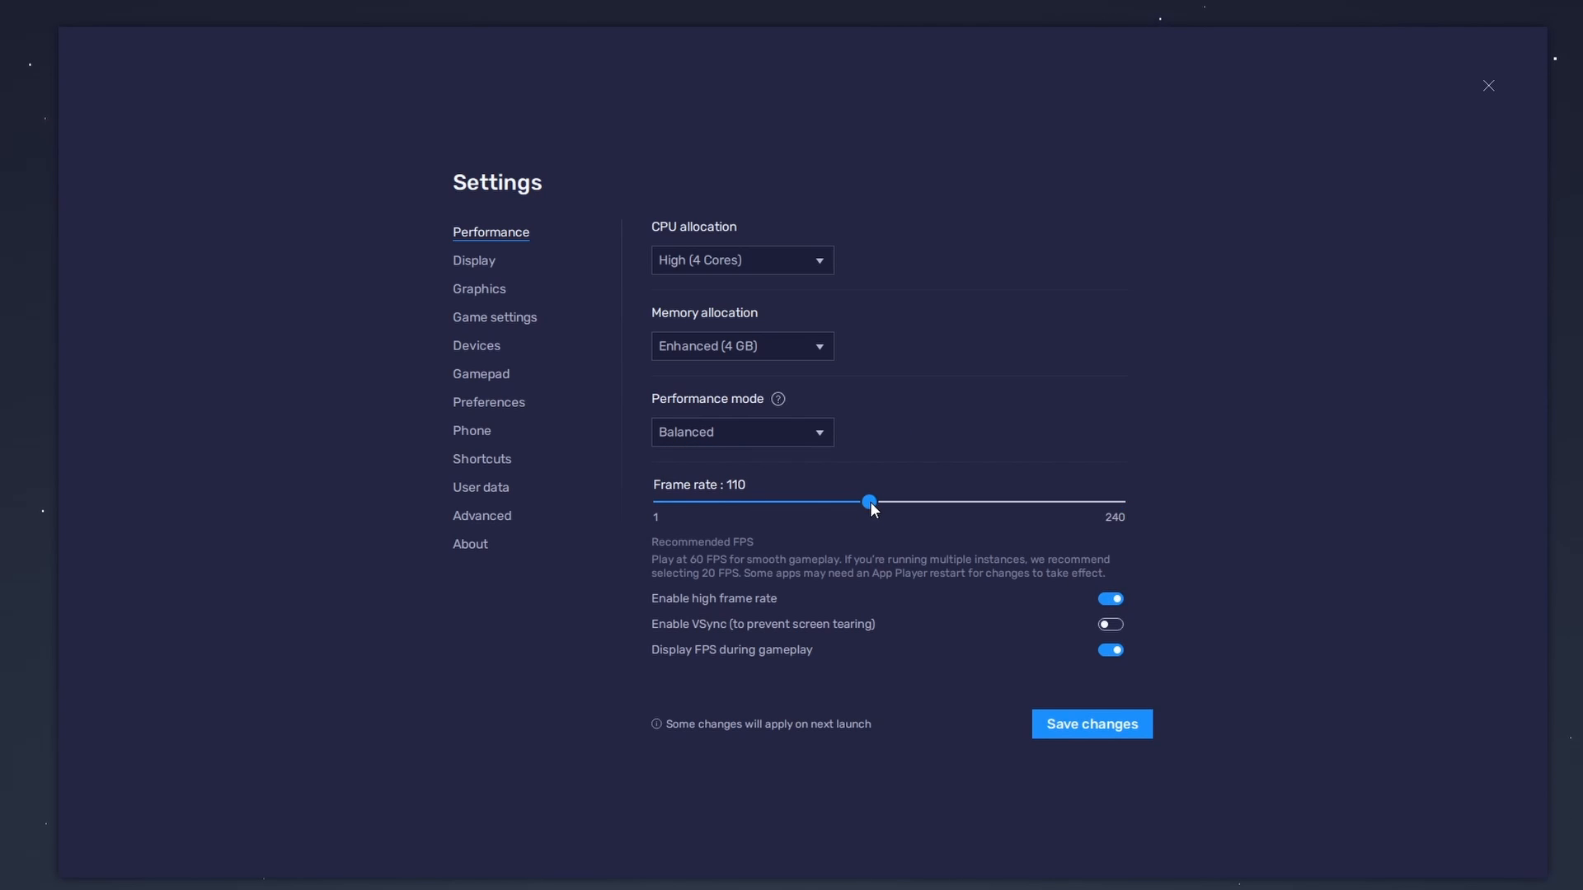
pyautogui.moveTo(866, 503); pyautogui.dragTo(886, 503)
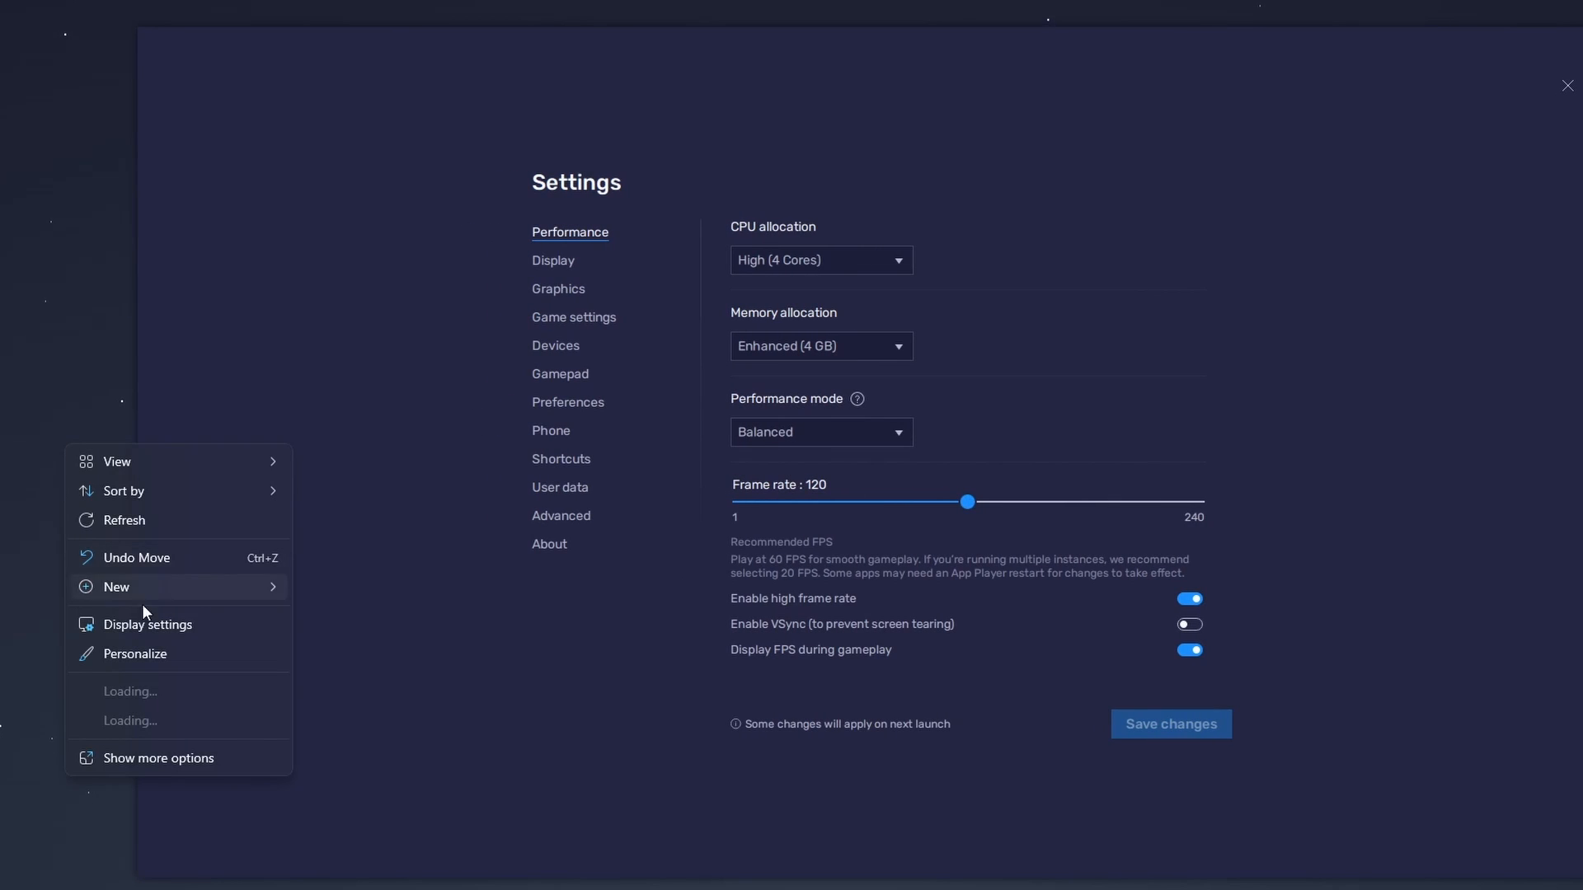
# Check the monitor's 119.97 Hz refresh rate in Windows Advanced display, then close Settings.
pyautogui.click(147, 624)
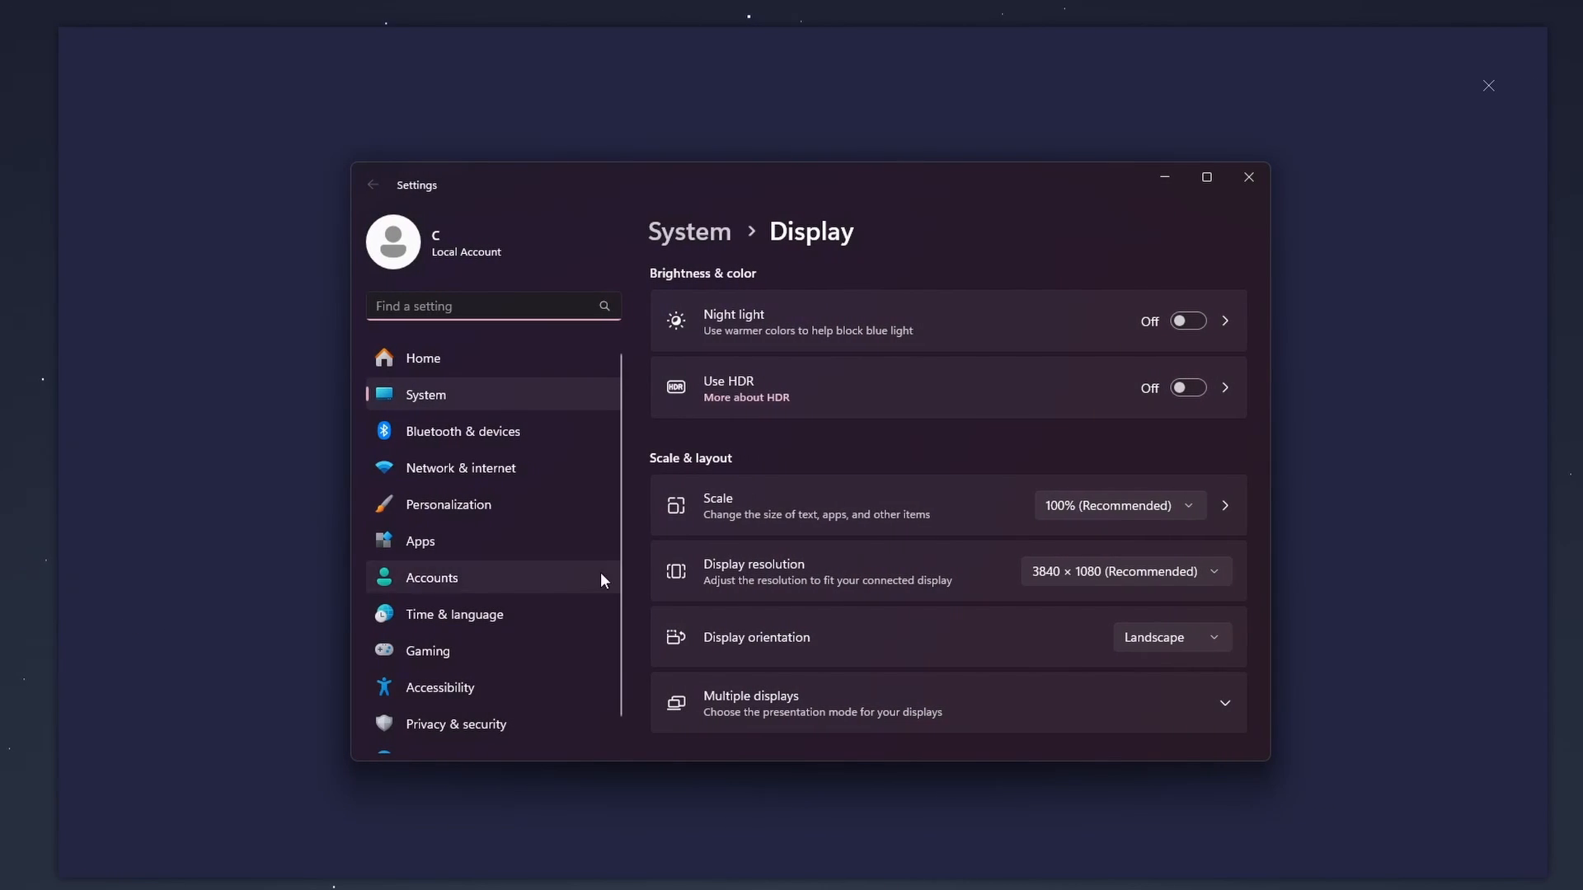
pyautogui.scroll(-3)
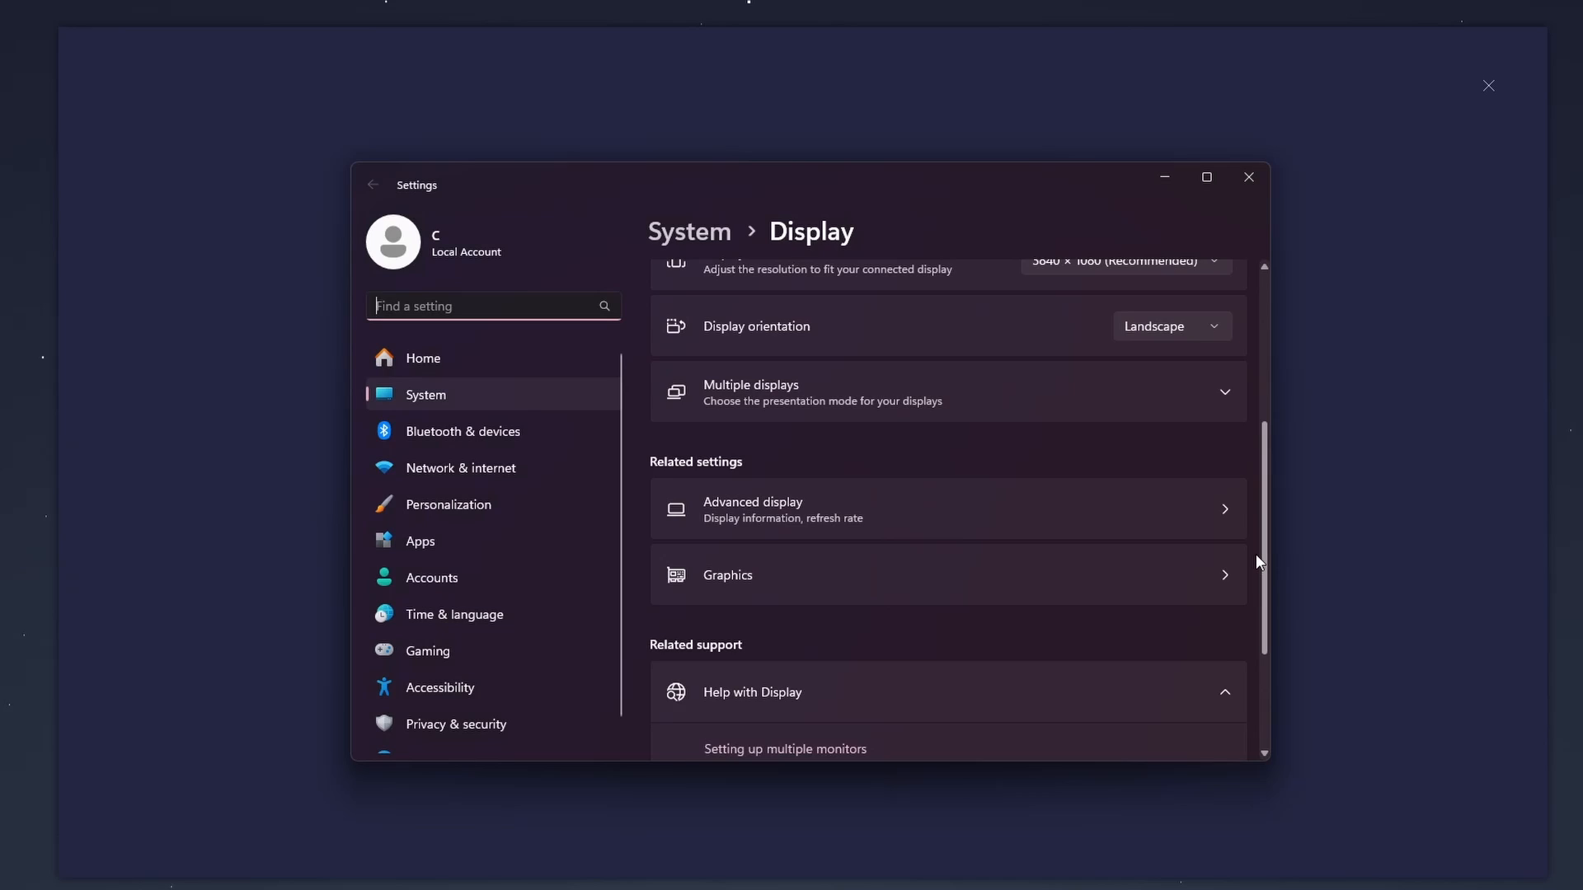
pyautogui.scroll(-3)
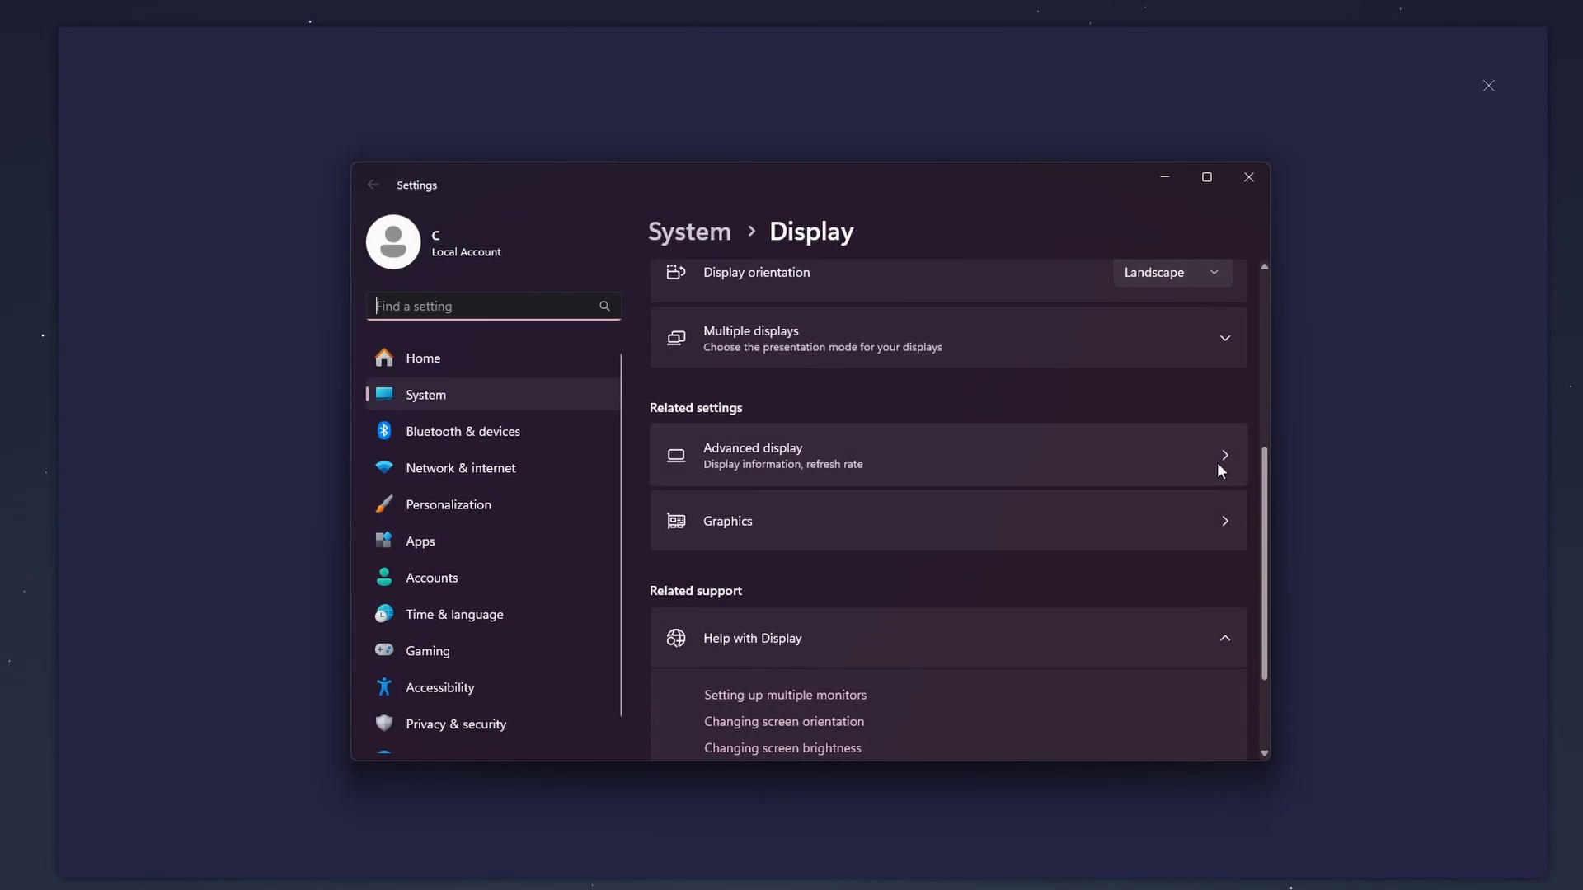
pyautogui.click(908, 455)
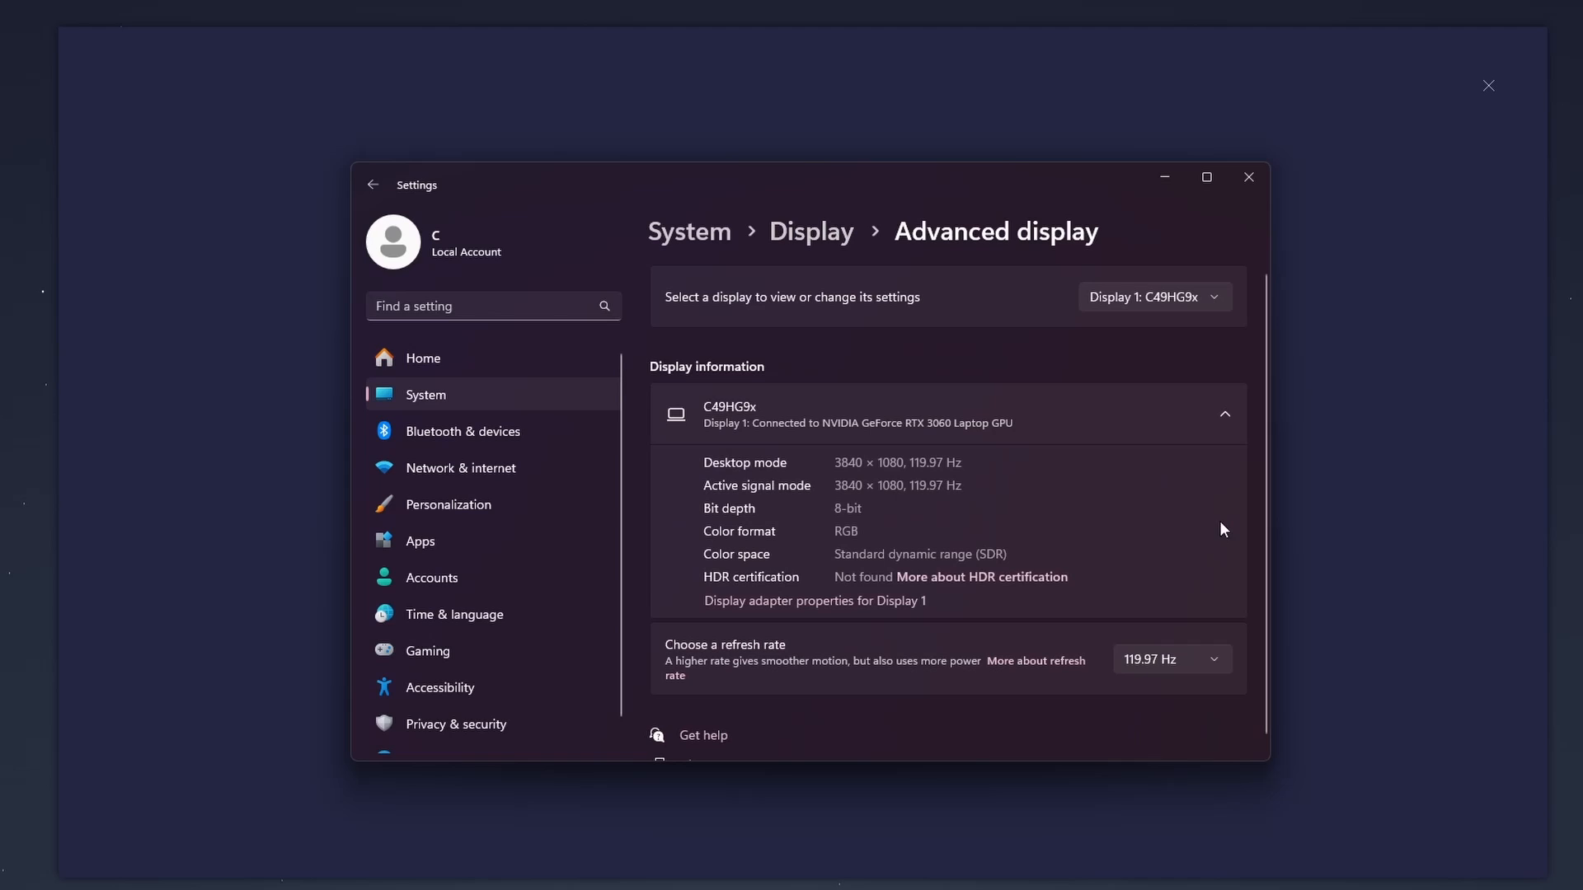
pyautogui.click(1169, 660)
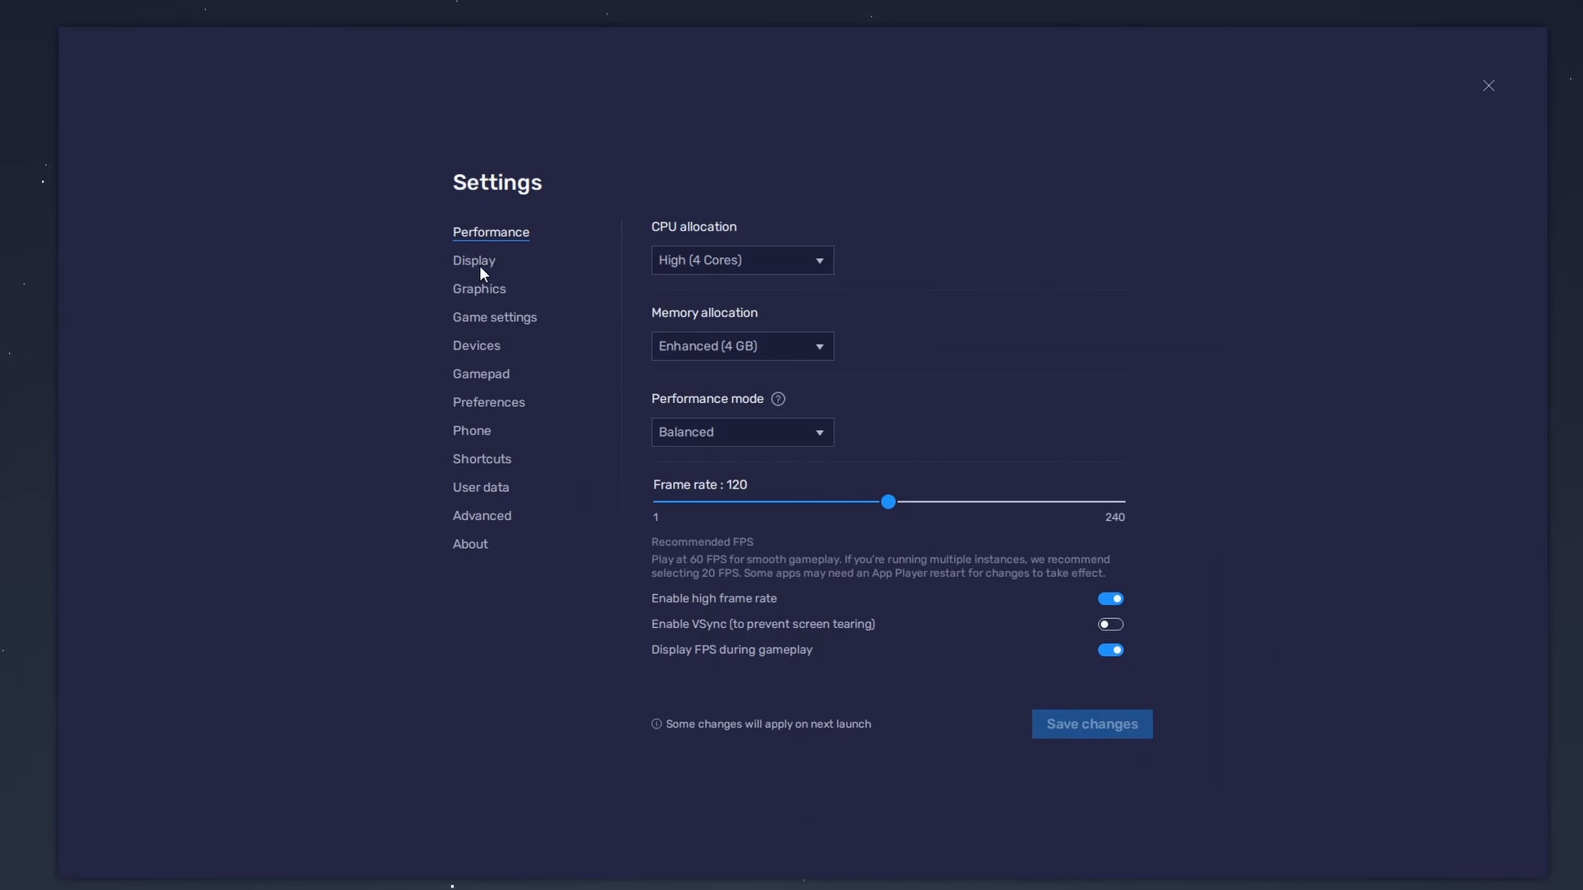
# Confirm 2560x1440 resolution and 240 DPI in the Display tab, then save and exit.
pyautogui.click(472, 260)
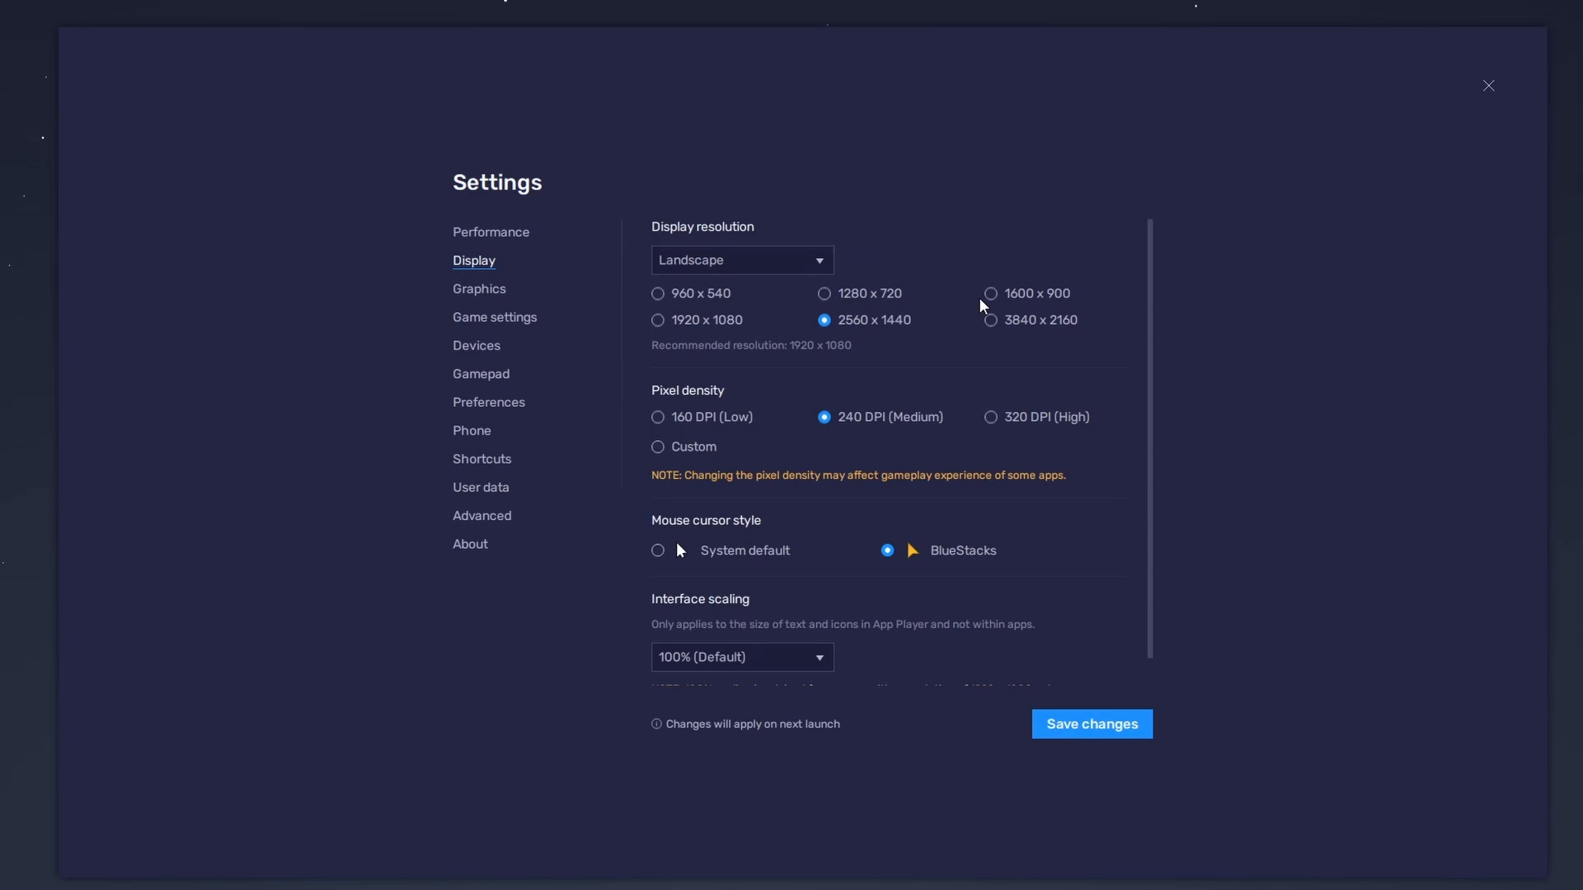
pyautogui.click(990, 294)
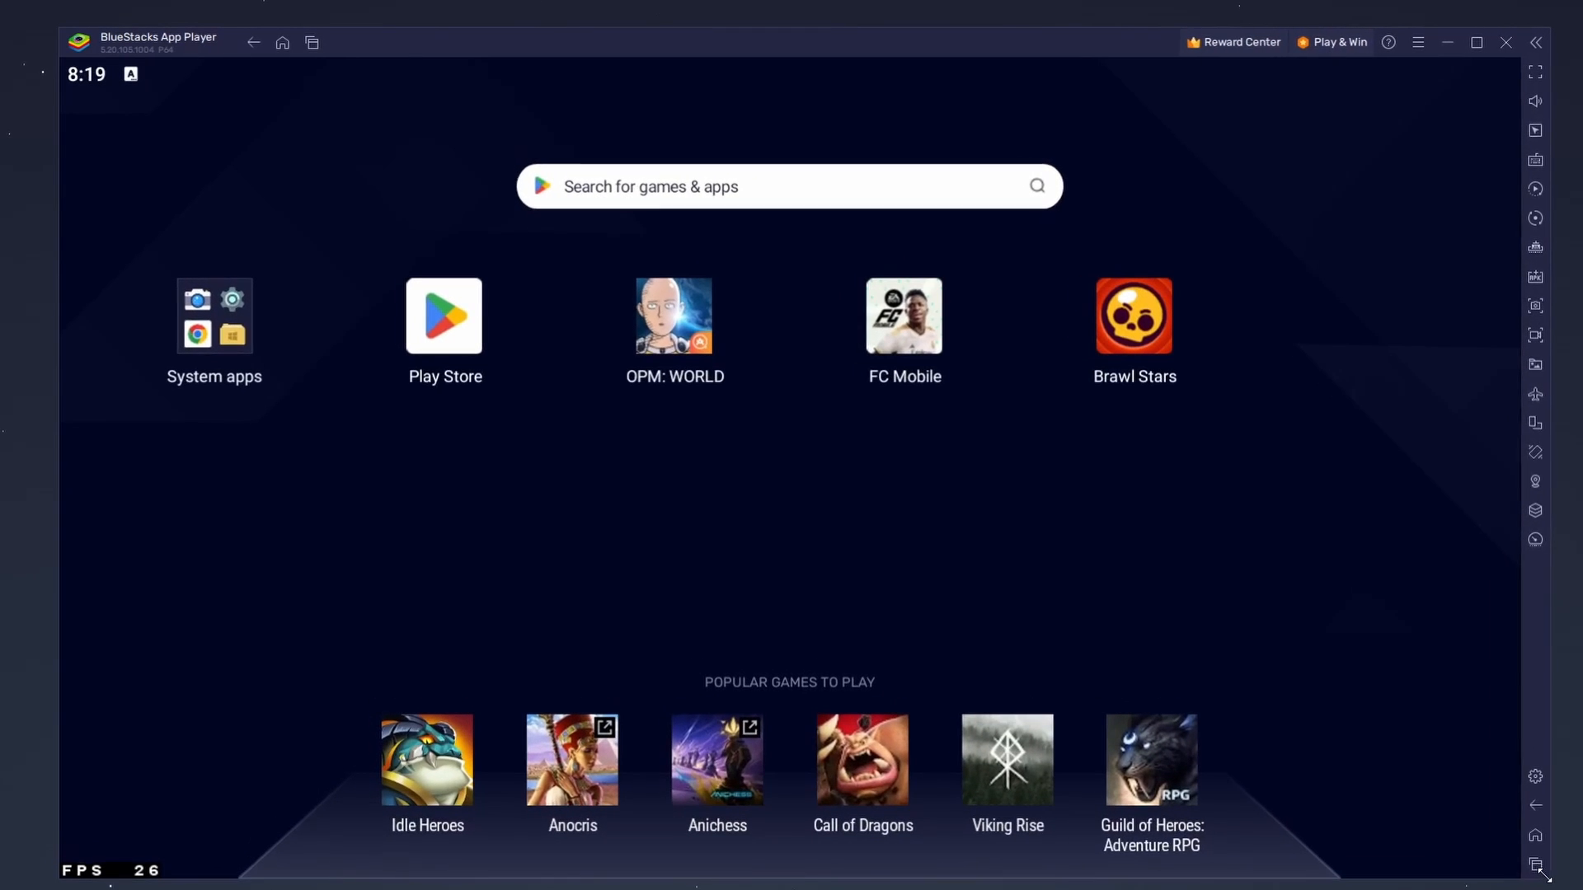
# Start FC Mobile from the BlueStacks home screen and wait for its main menu.
pyautogui.click(903, 315)
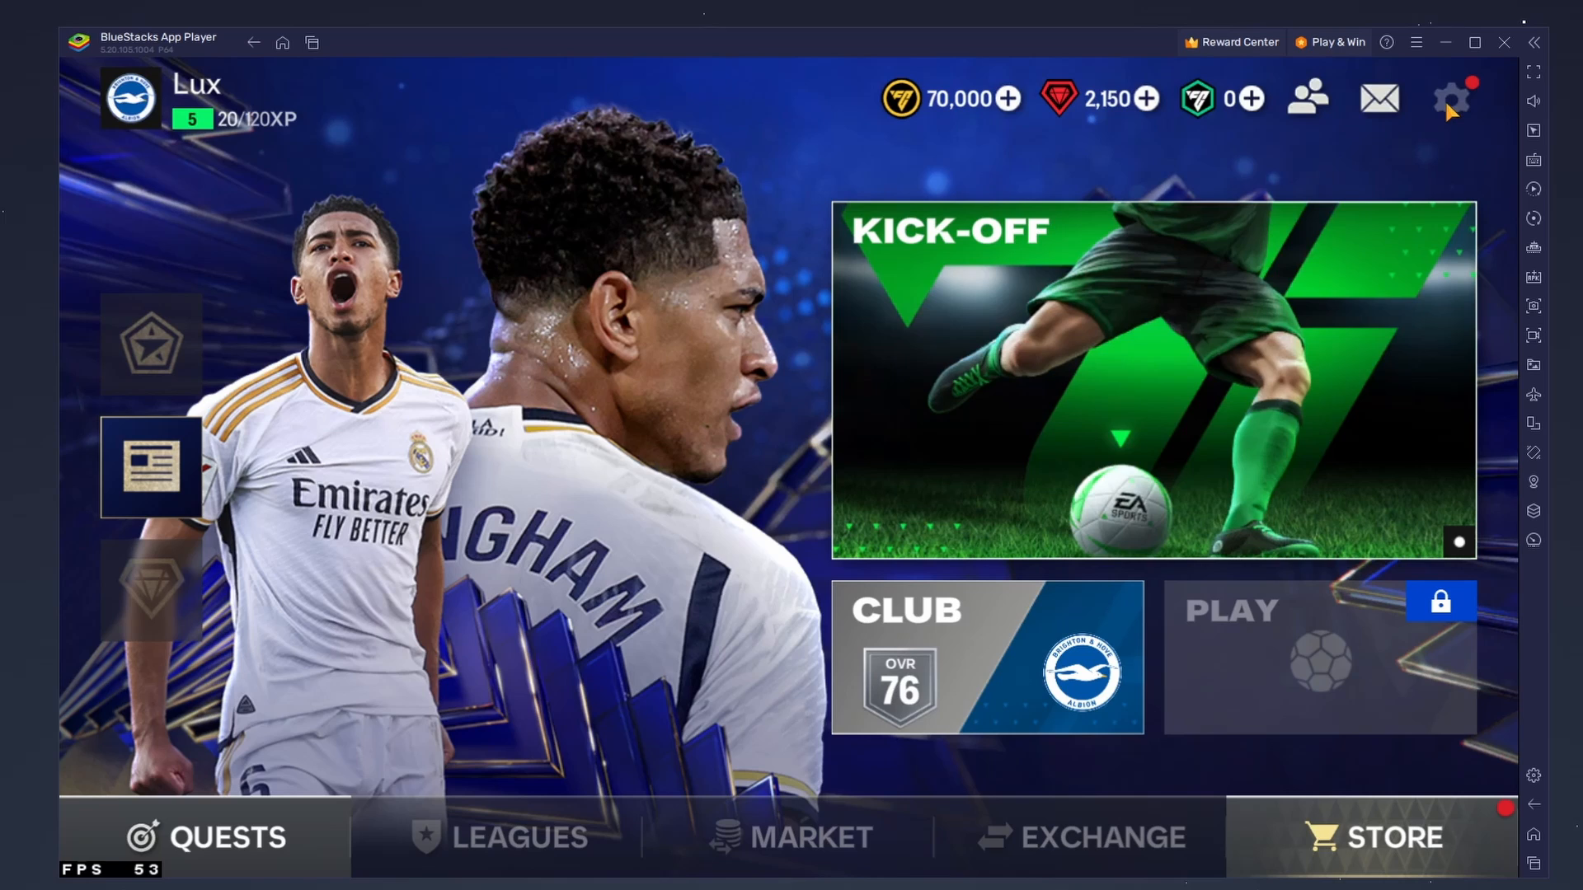
# Browse the Gameplay toggles in FC Mobile's settings, then go back.
pyautogui.click(1451, 98)
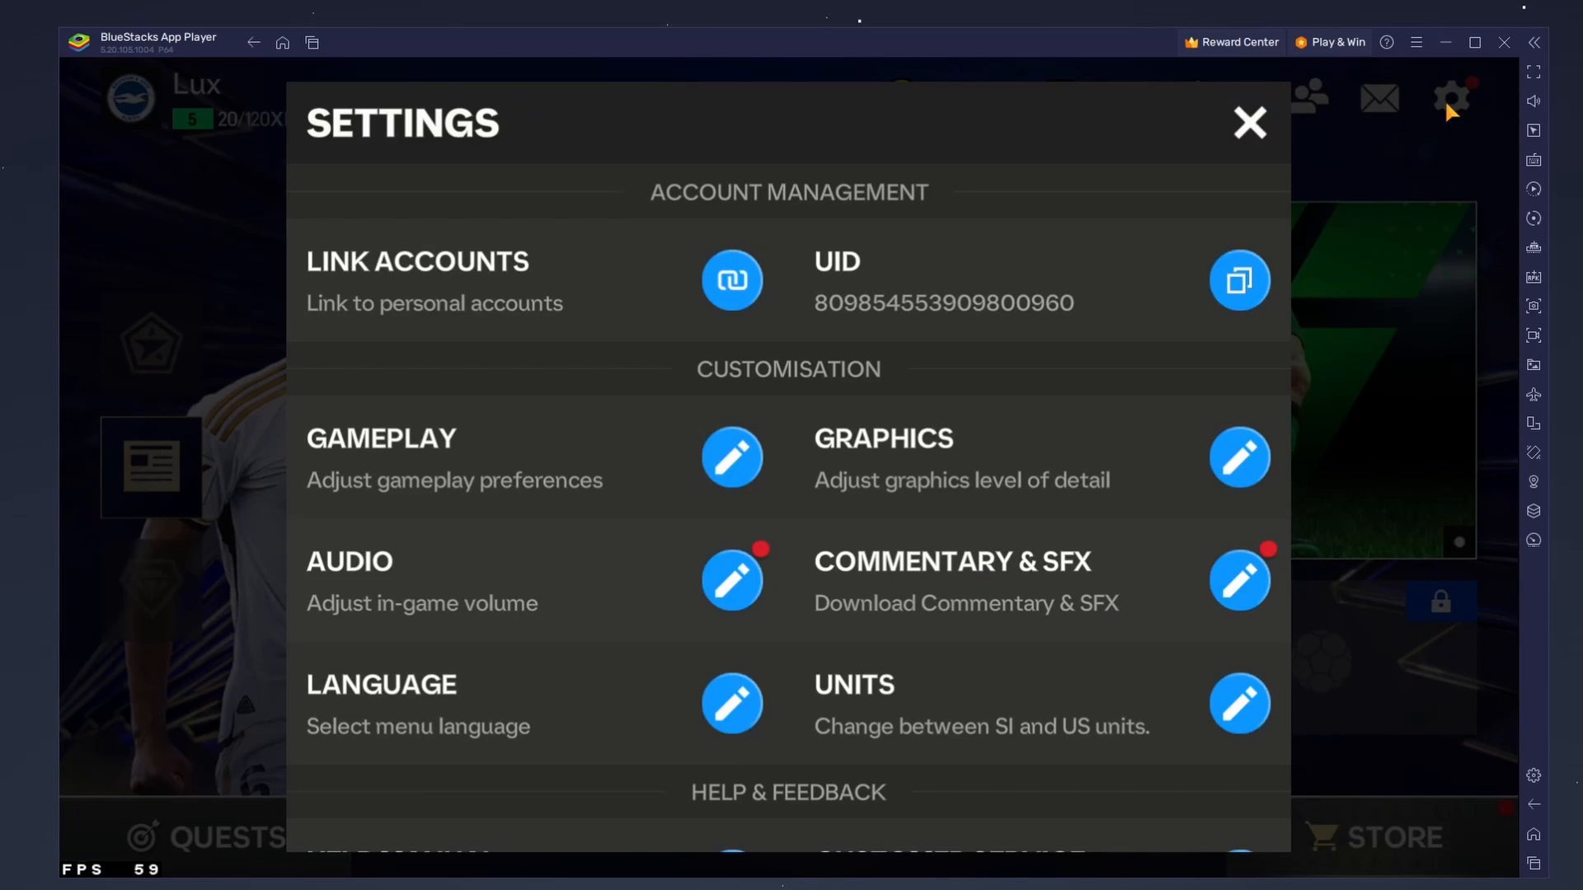
pyautogui.click(731, 458)
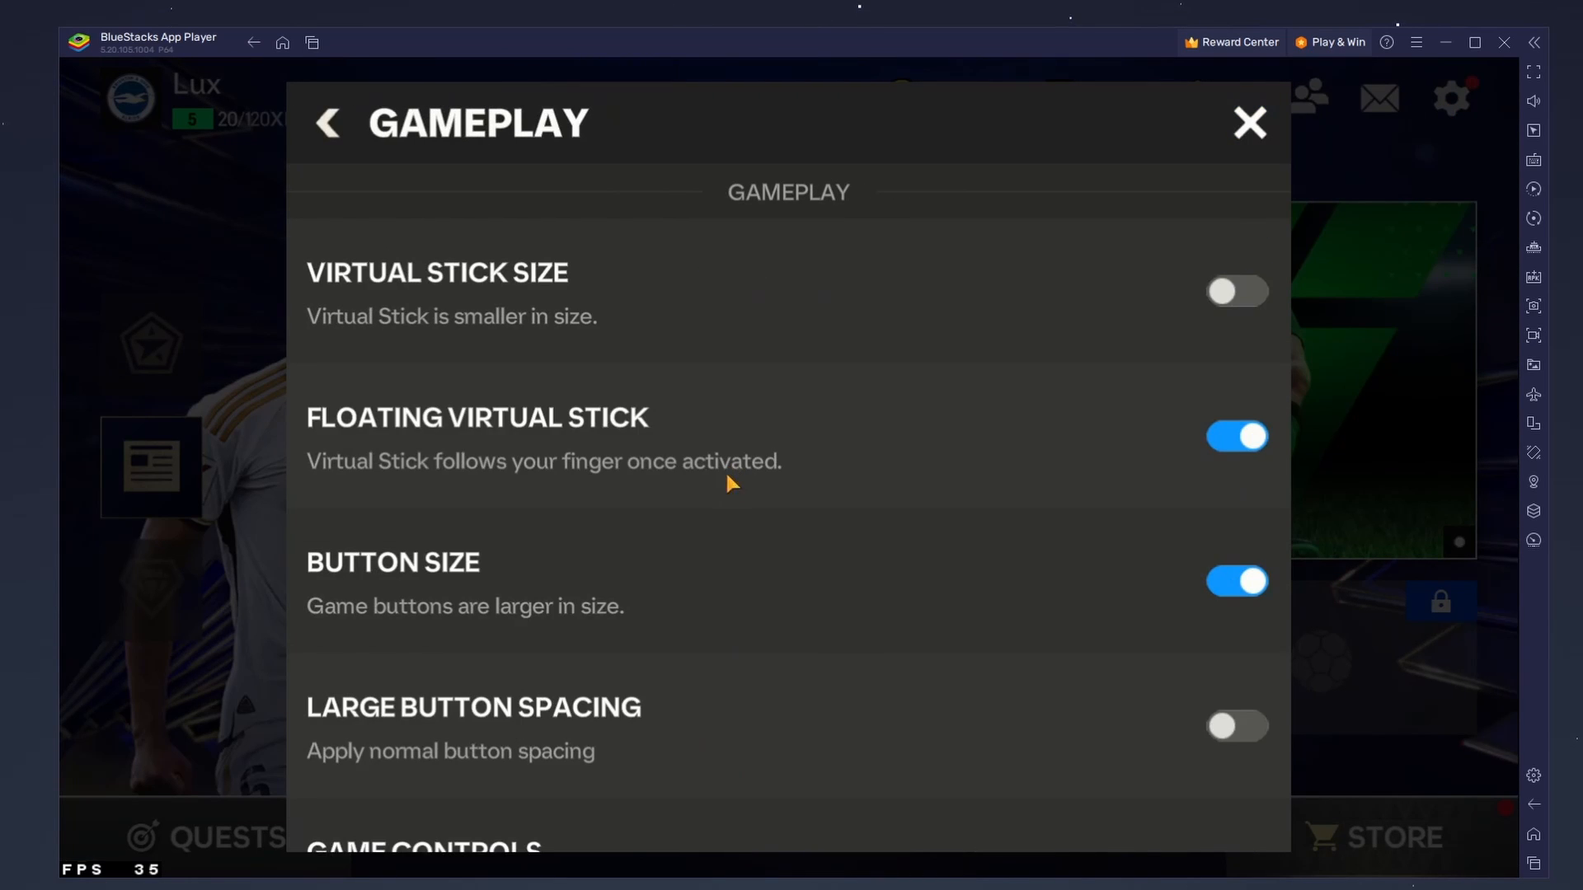
pyautogui.scroll(-3)
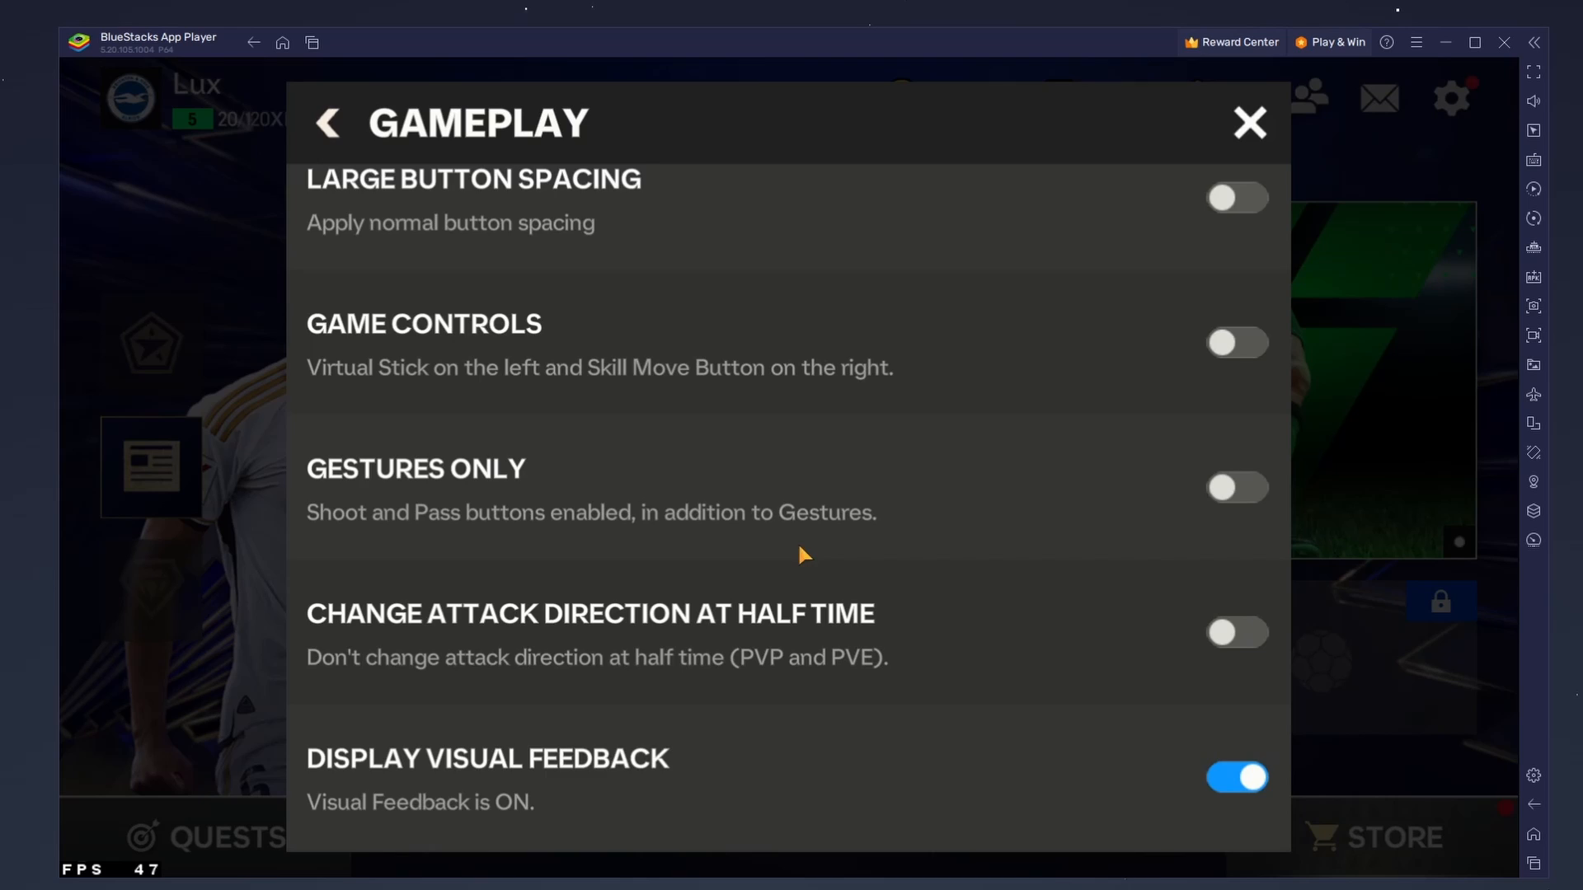
pyautogui.scroll(-3)
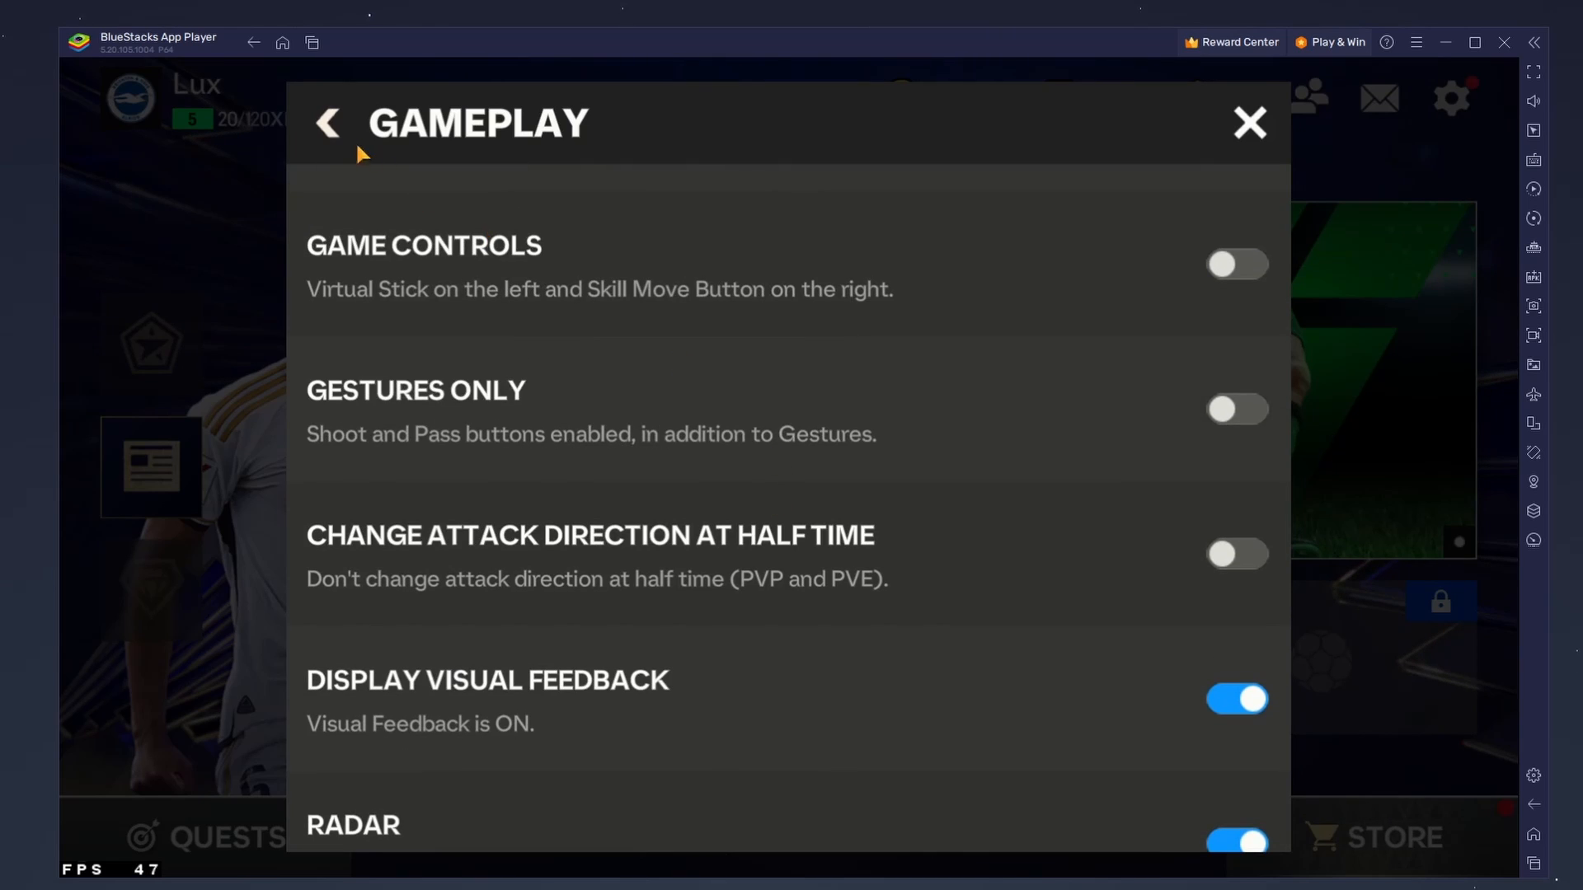
pyautogui.click(328, 122)
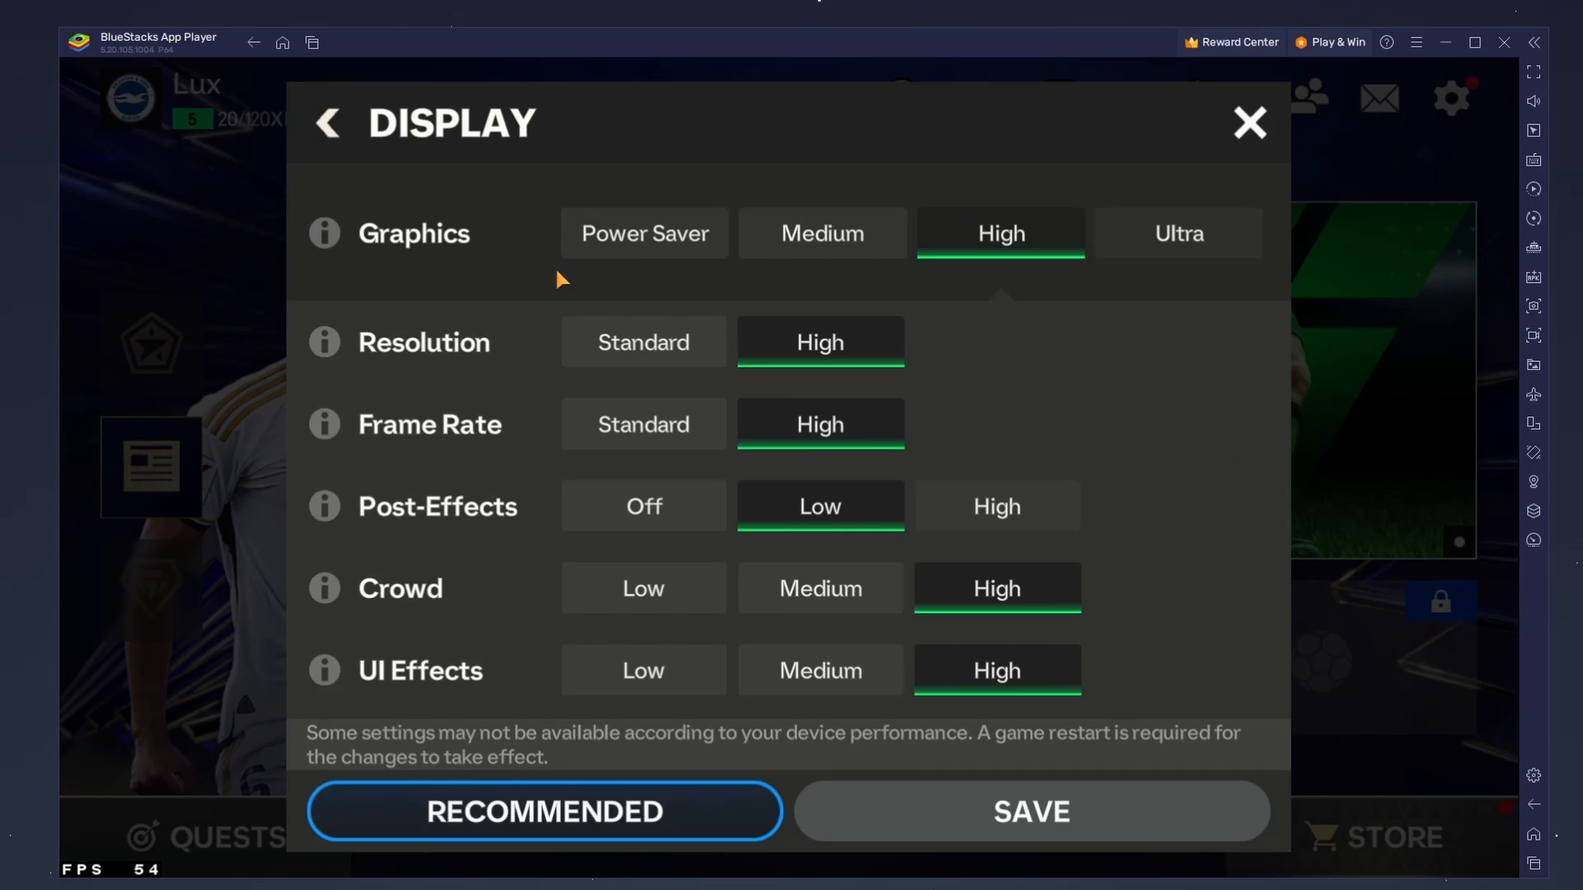
# Set FC Mobile's frame rate to Standard and crowd/UI effects to Low, confirming the alert.
pyautogui.click(821, 233)
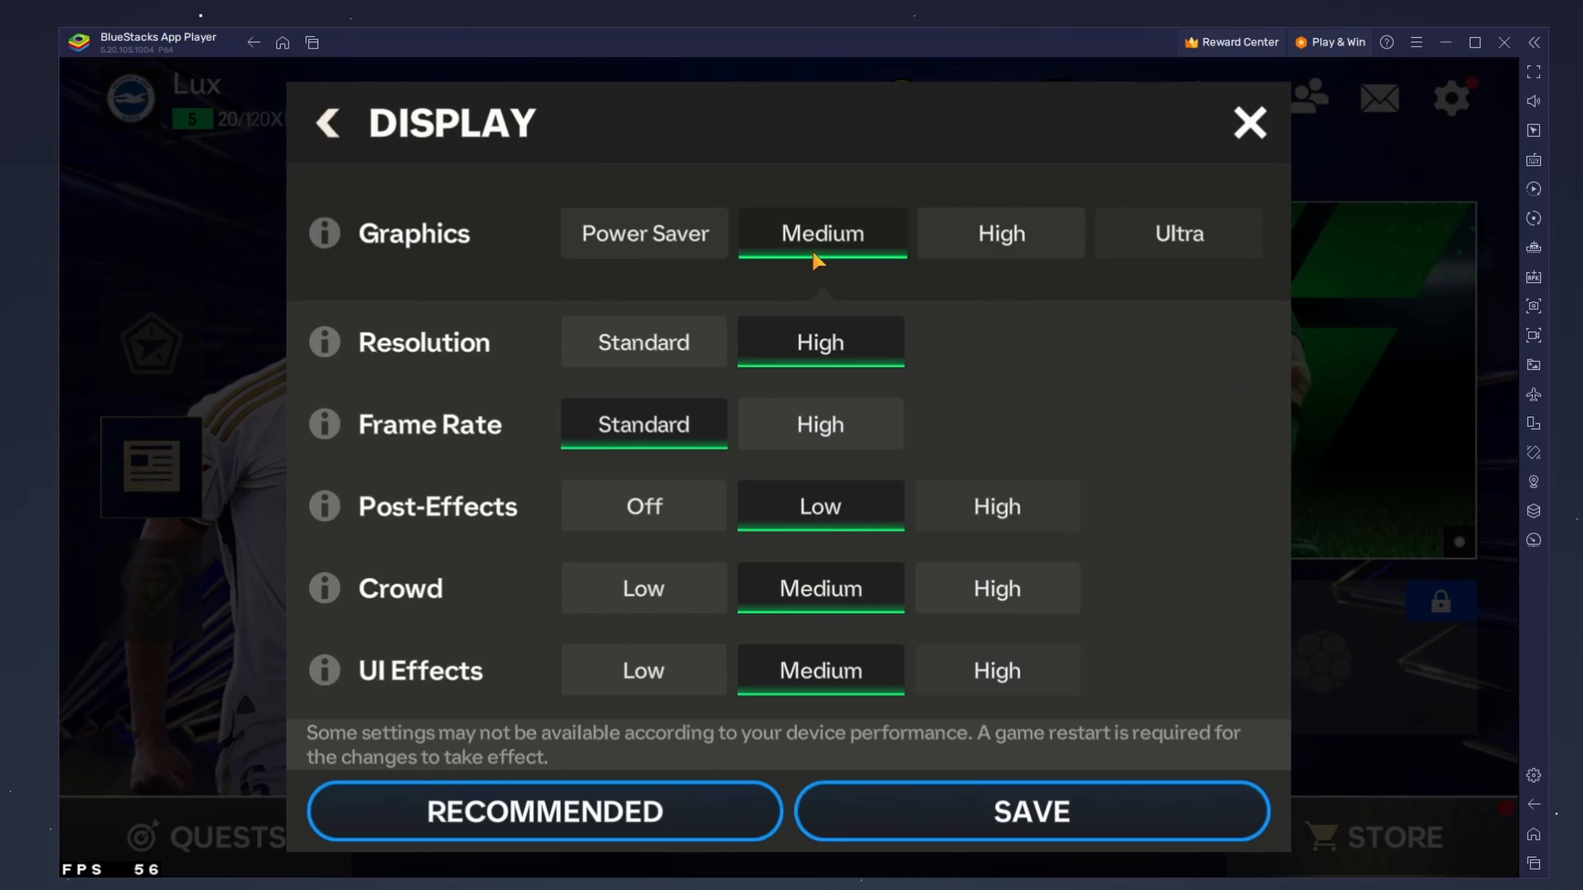
pyautogui.click(999, 233)
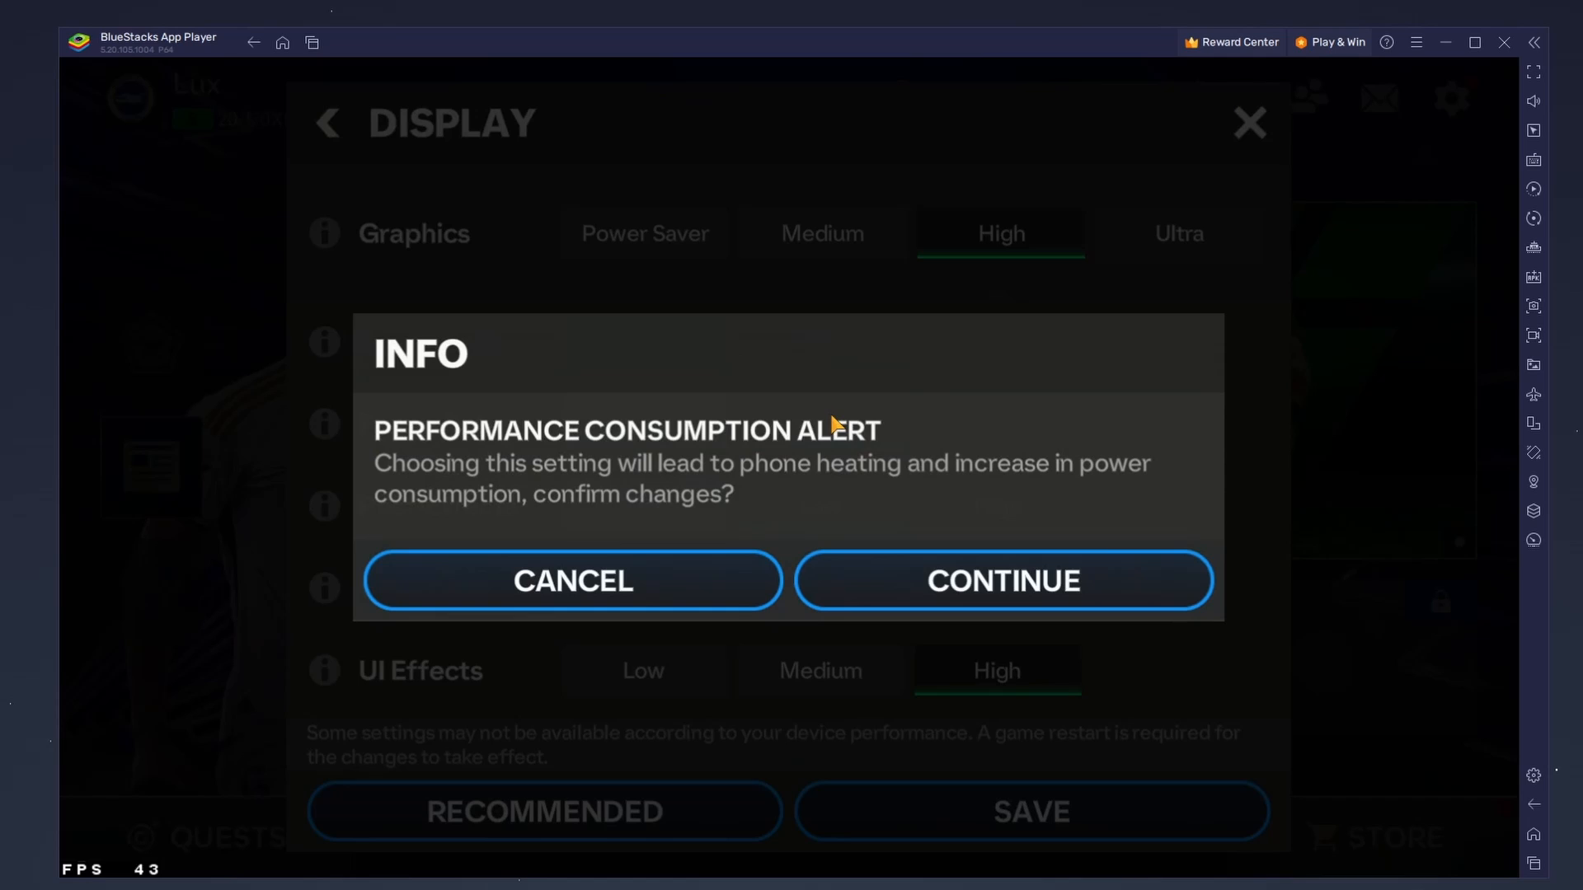
pyautogui.click(1003, 581)
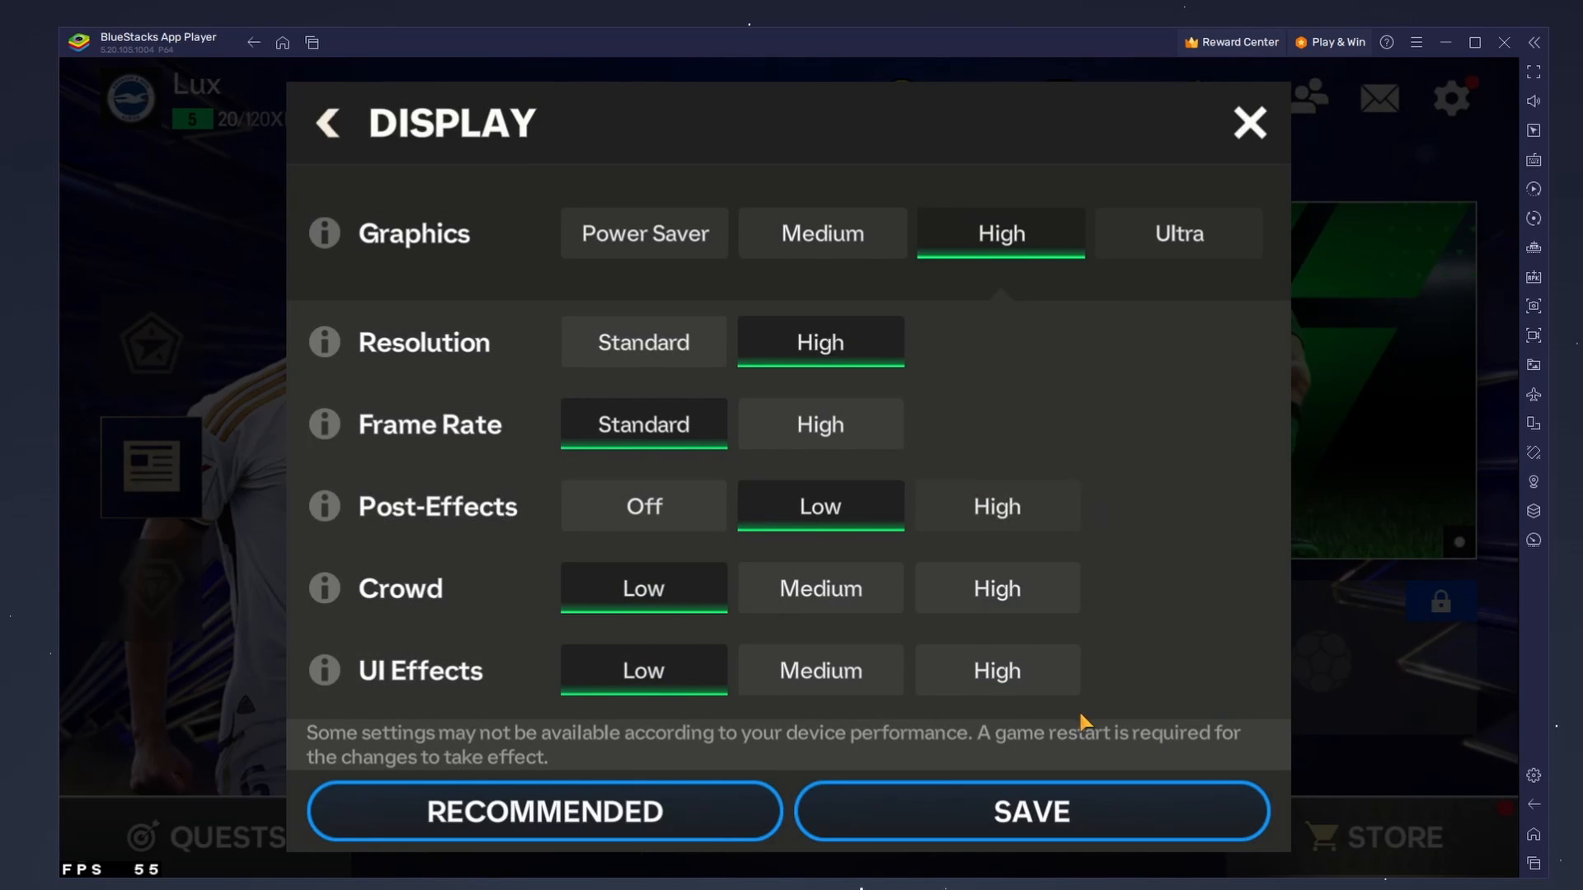
pyautogui.moveTo(332, 125)
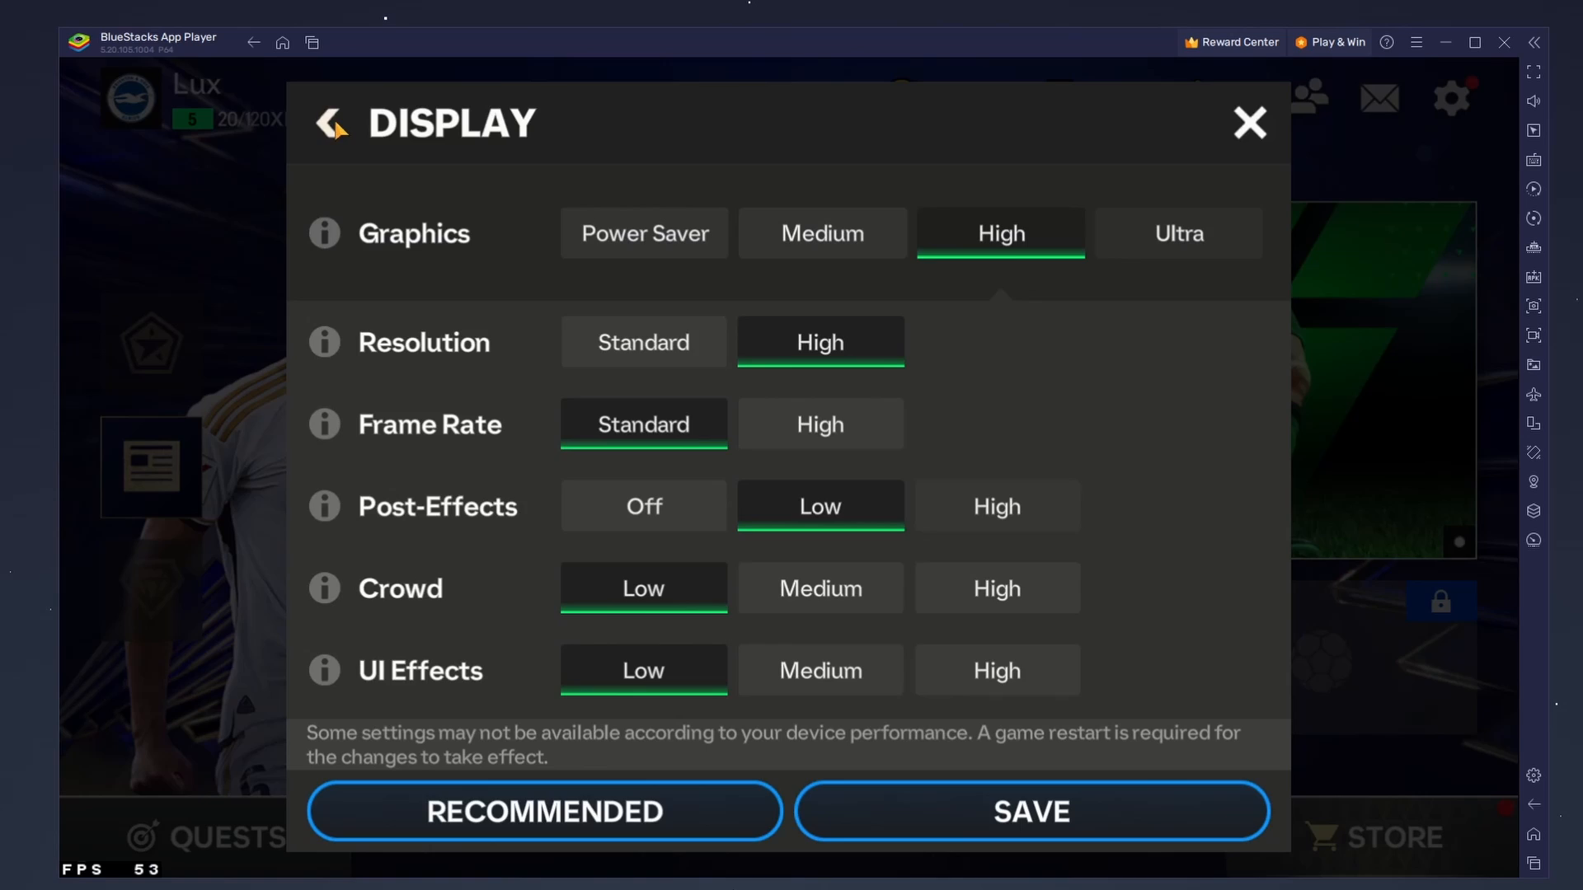
pyautogui.click(327, 123)
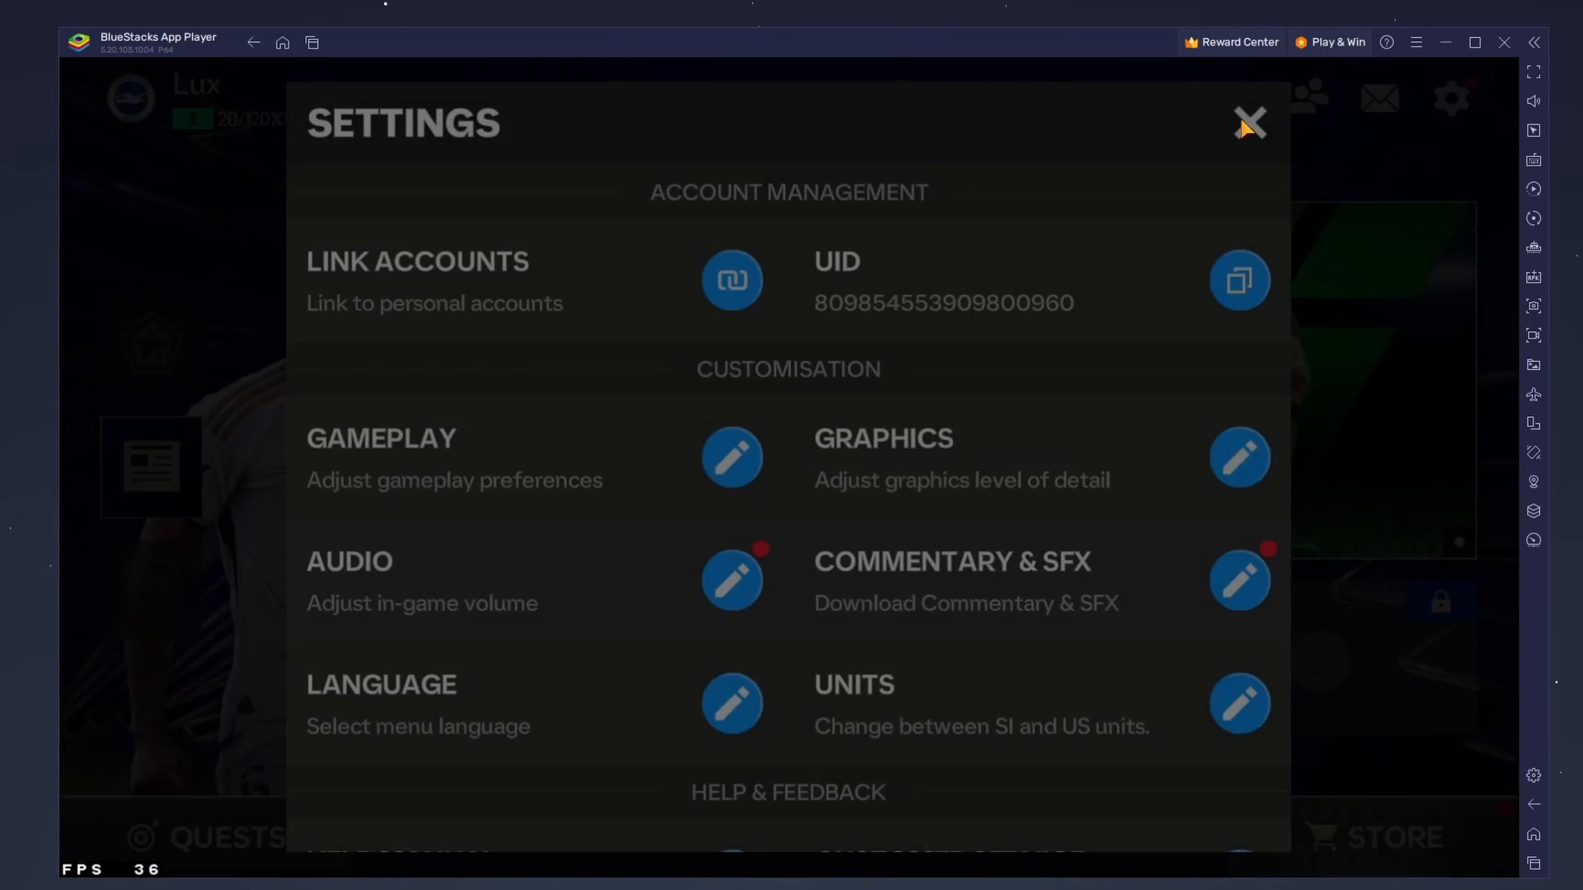
pyautogui.click(1534, 159)
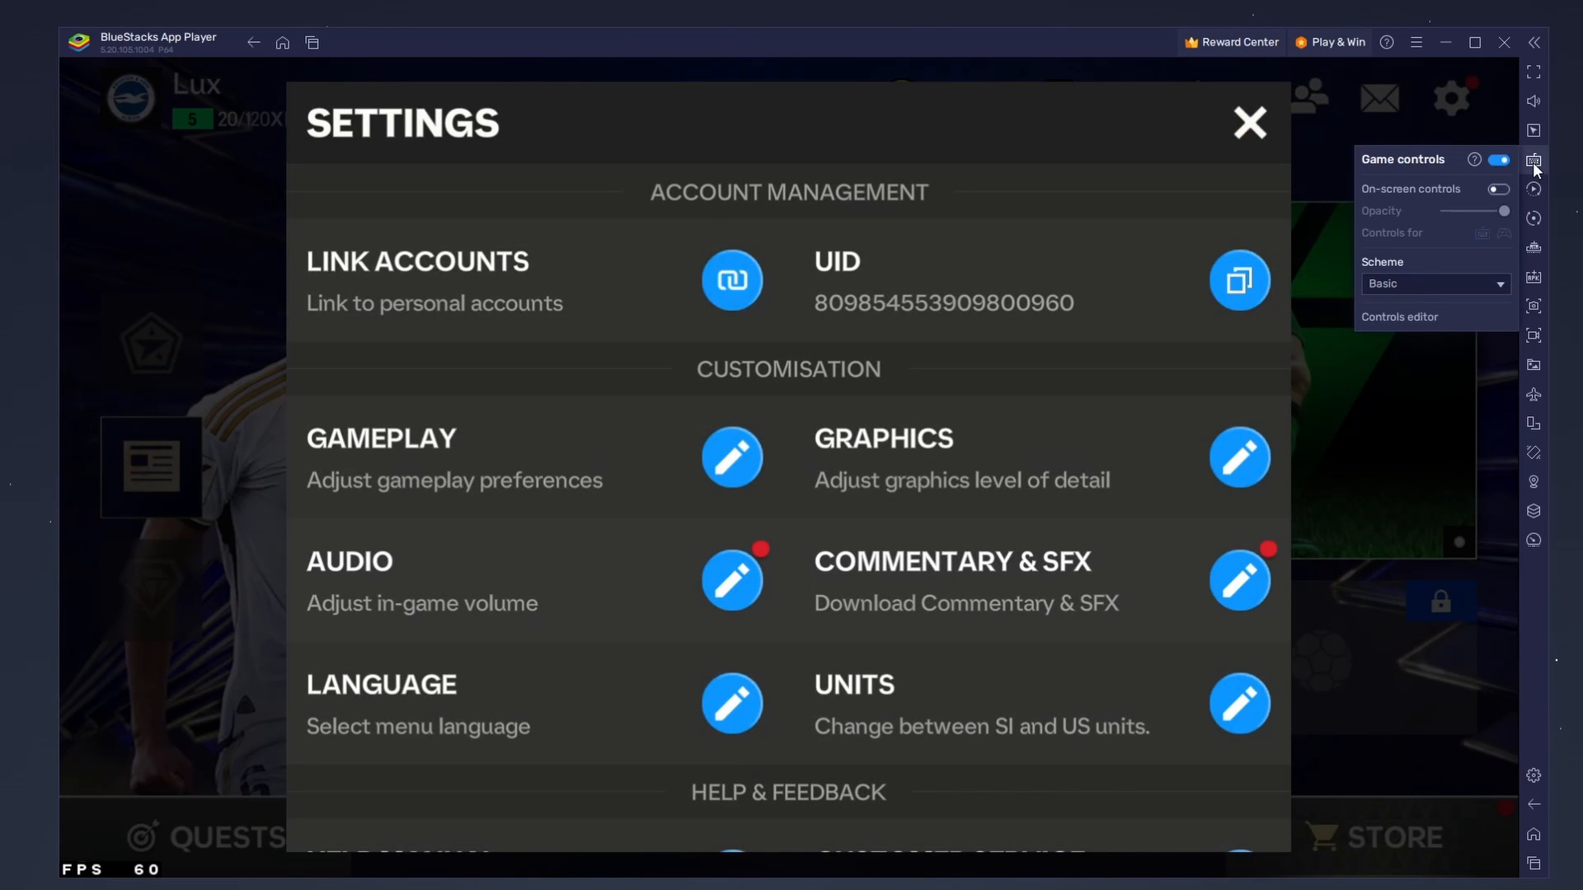
# Enable on-screen keyboard controls and close FC Mobile's settings screen.
pyautogui.click(1498, 188)
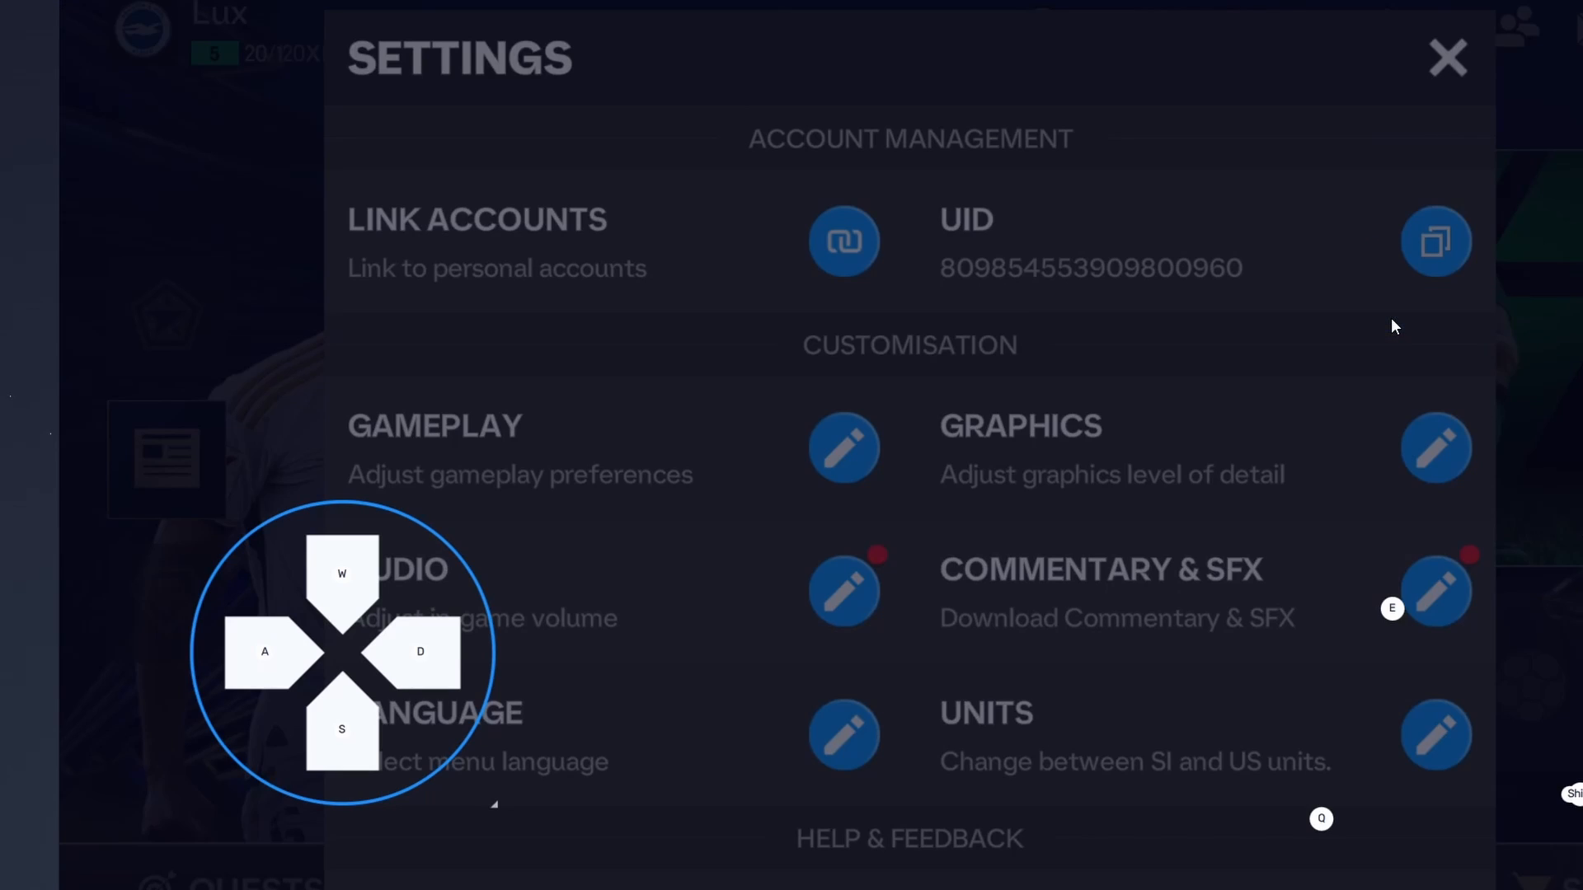
pyautogui.moveTo(485, 576)
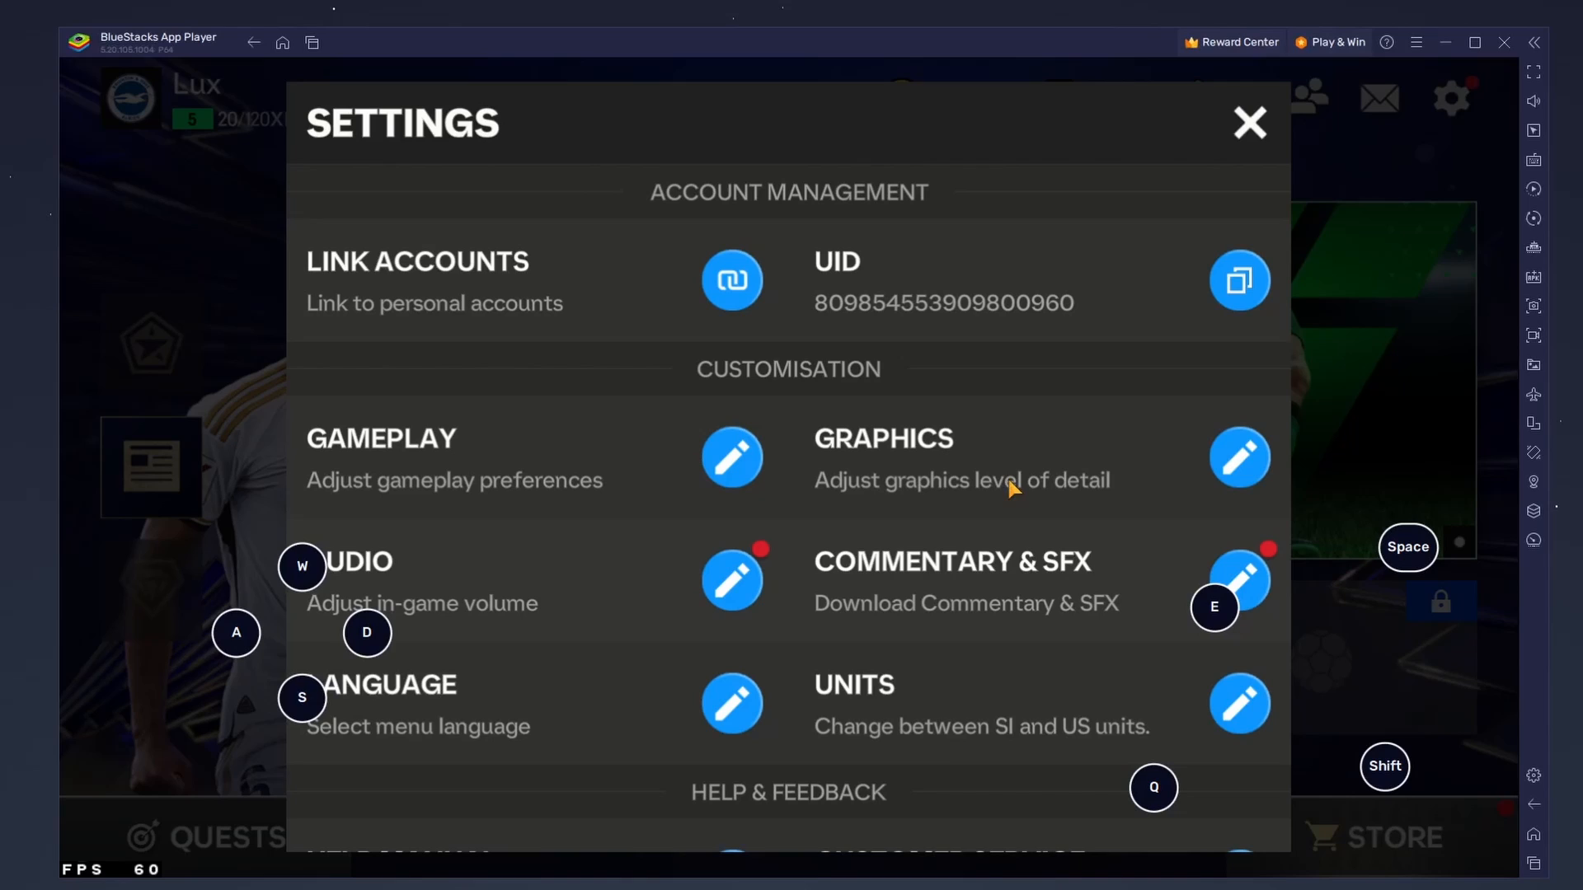
pyautogui.click(1249, 122)
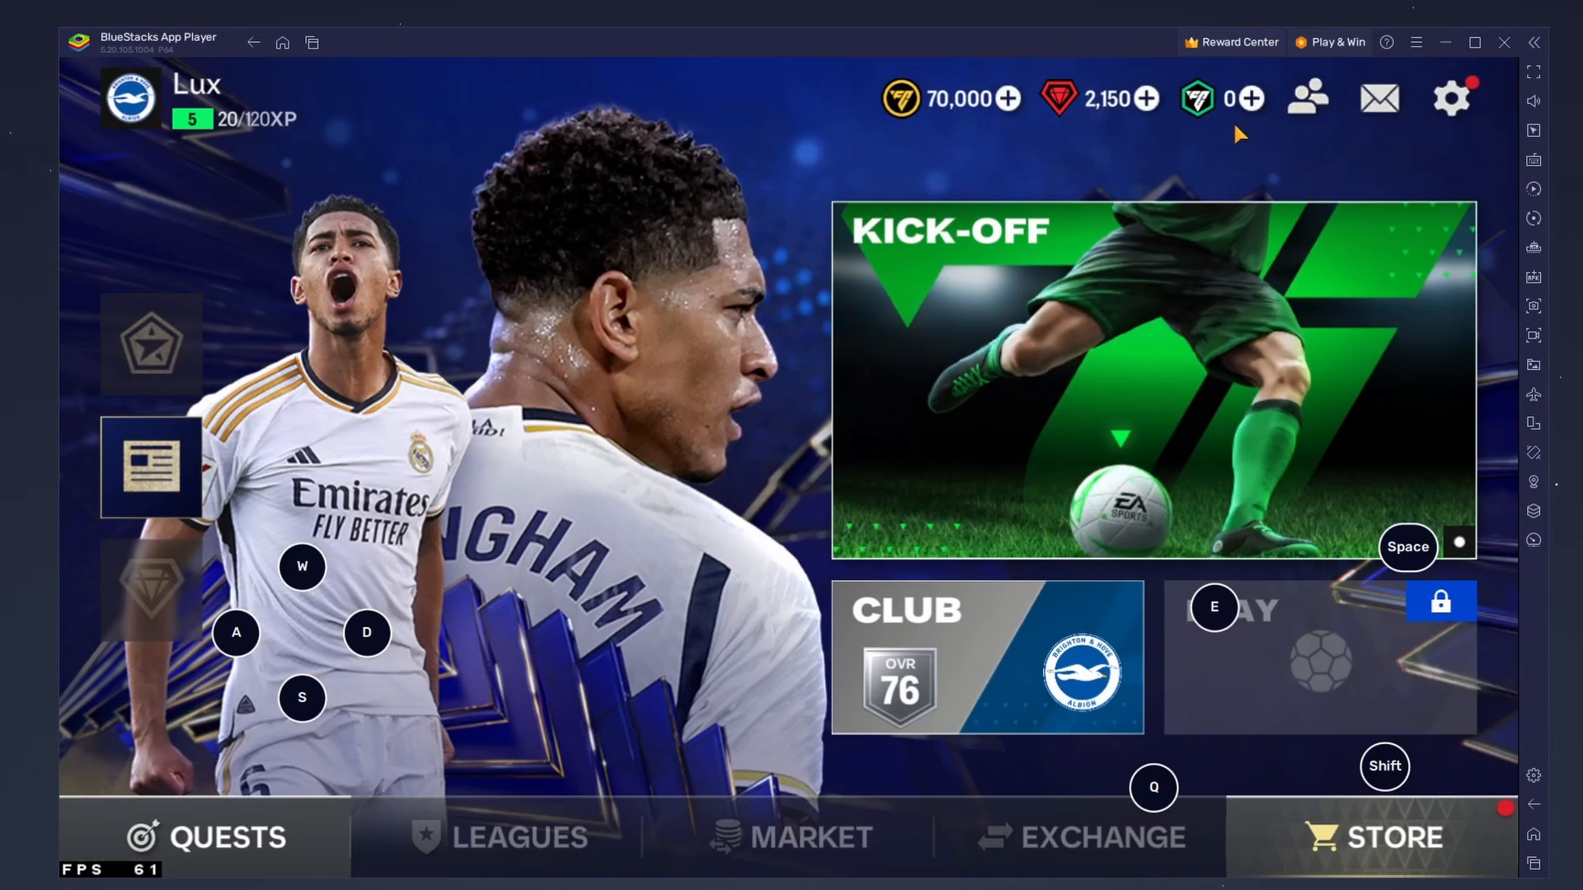
# Toggle on-screen controls off and back on, then set their opacity to zero.
pyautogui.click(1533, 159)
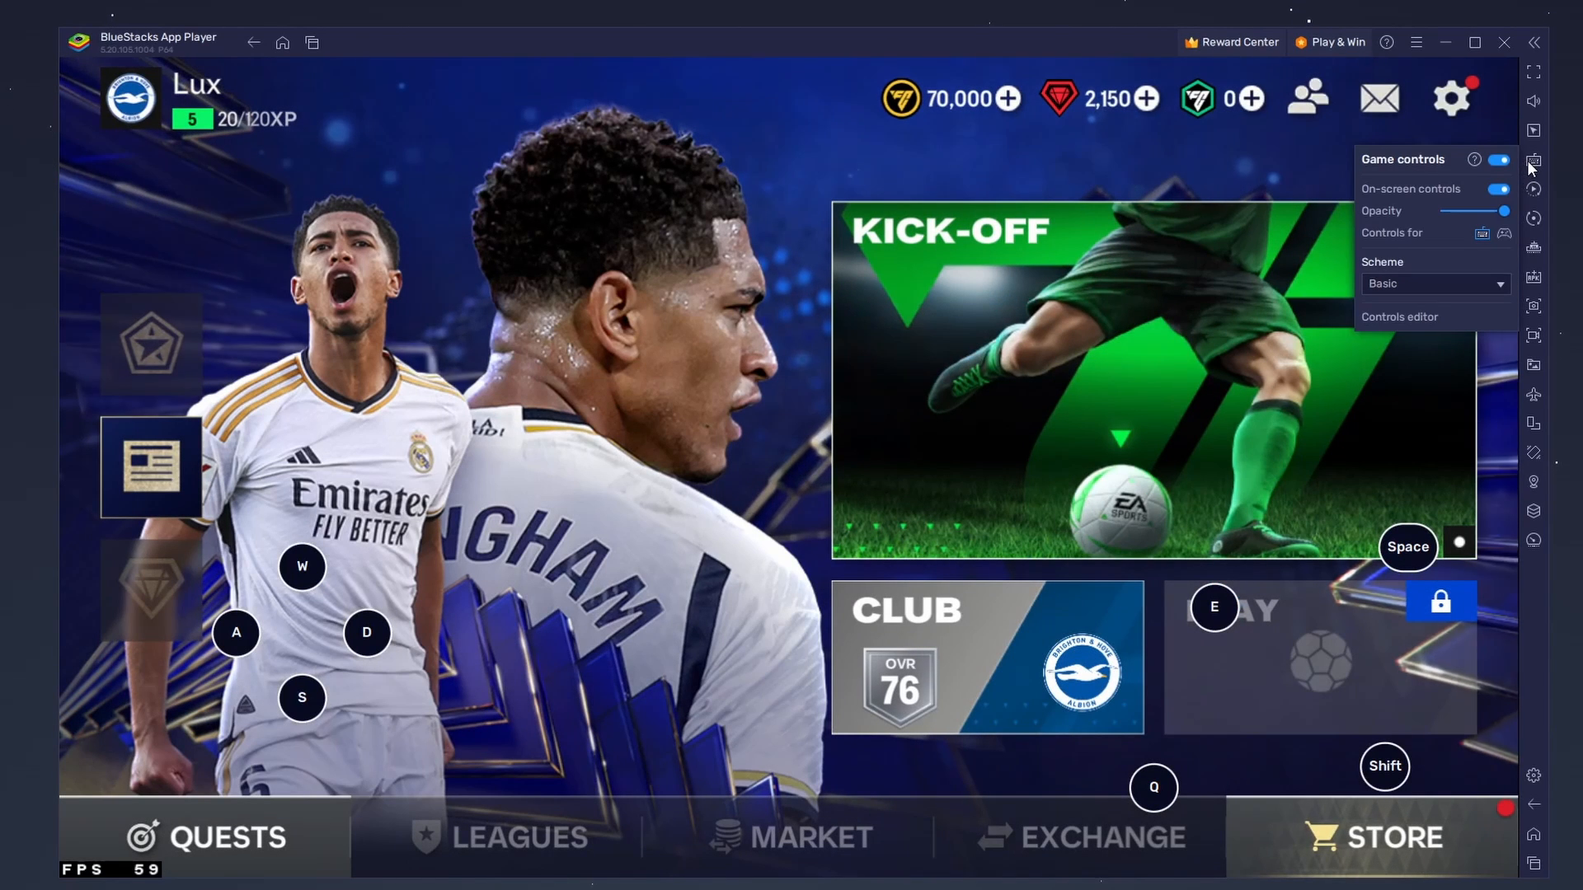
pyautogui.click(1497, 189)
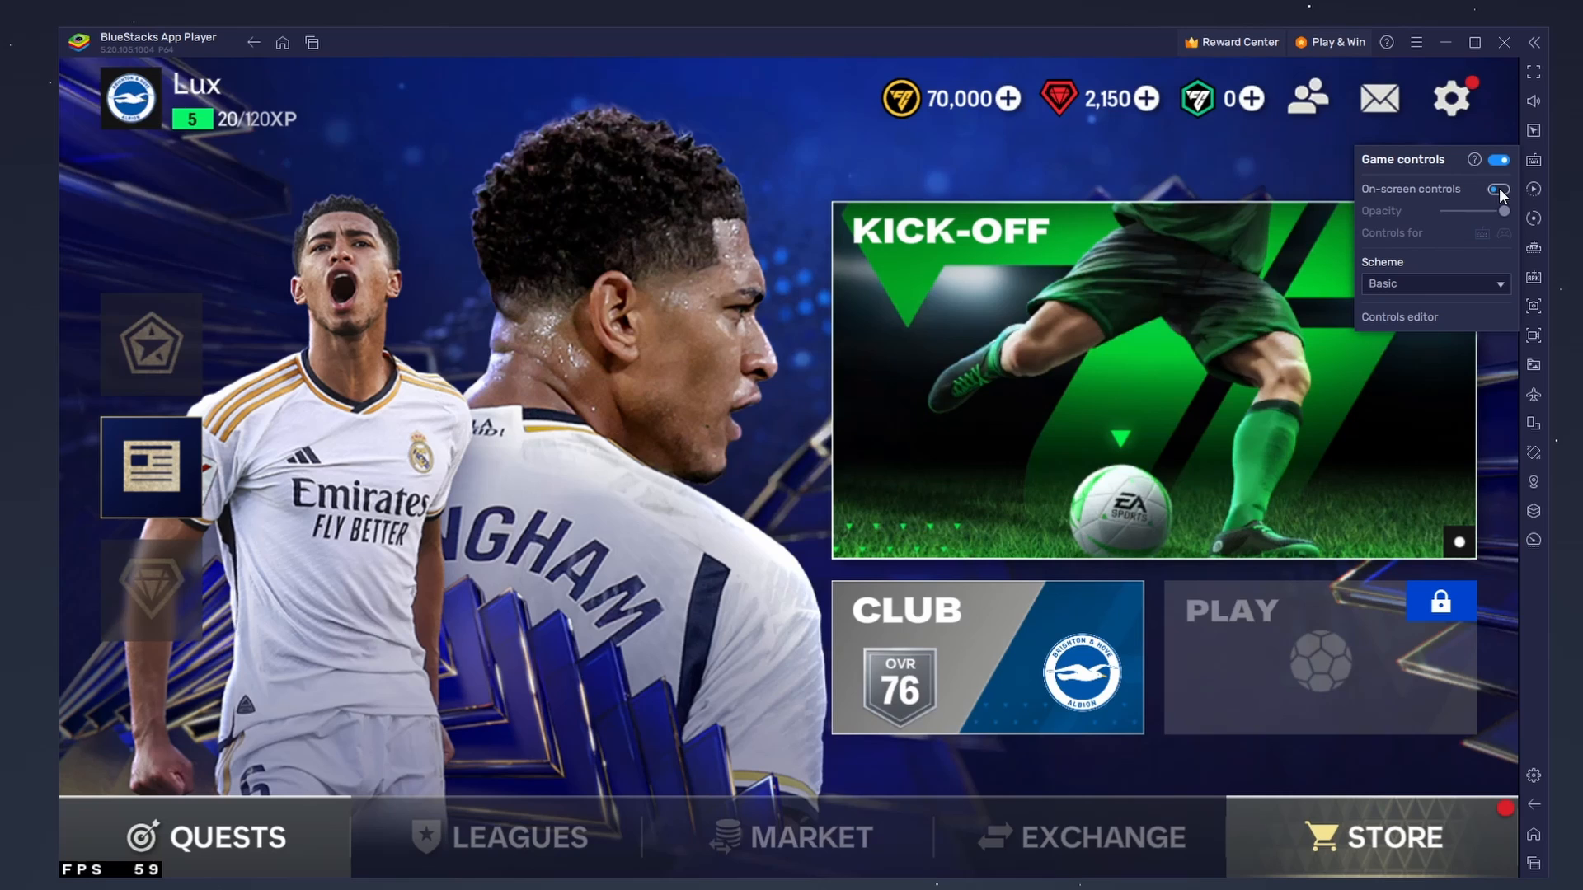
pyautogui.click(1498, 188)
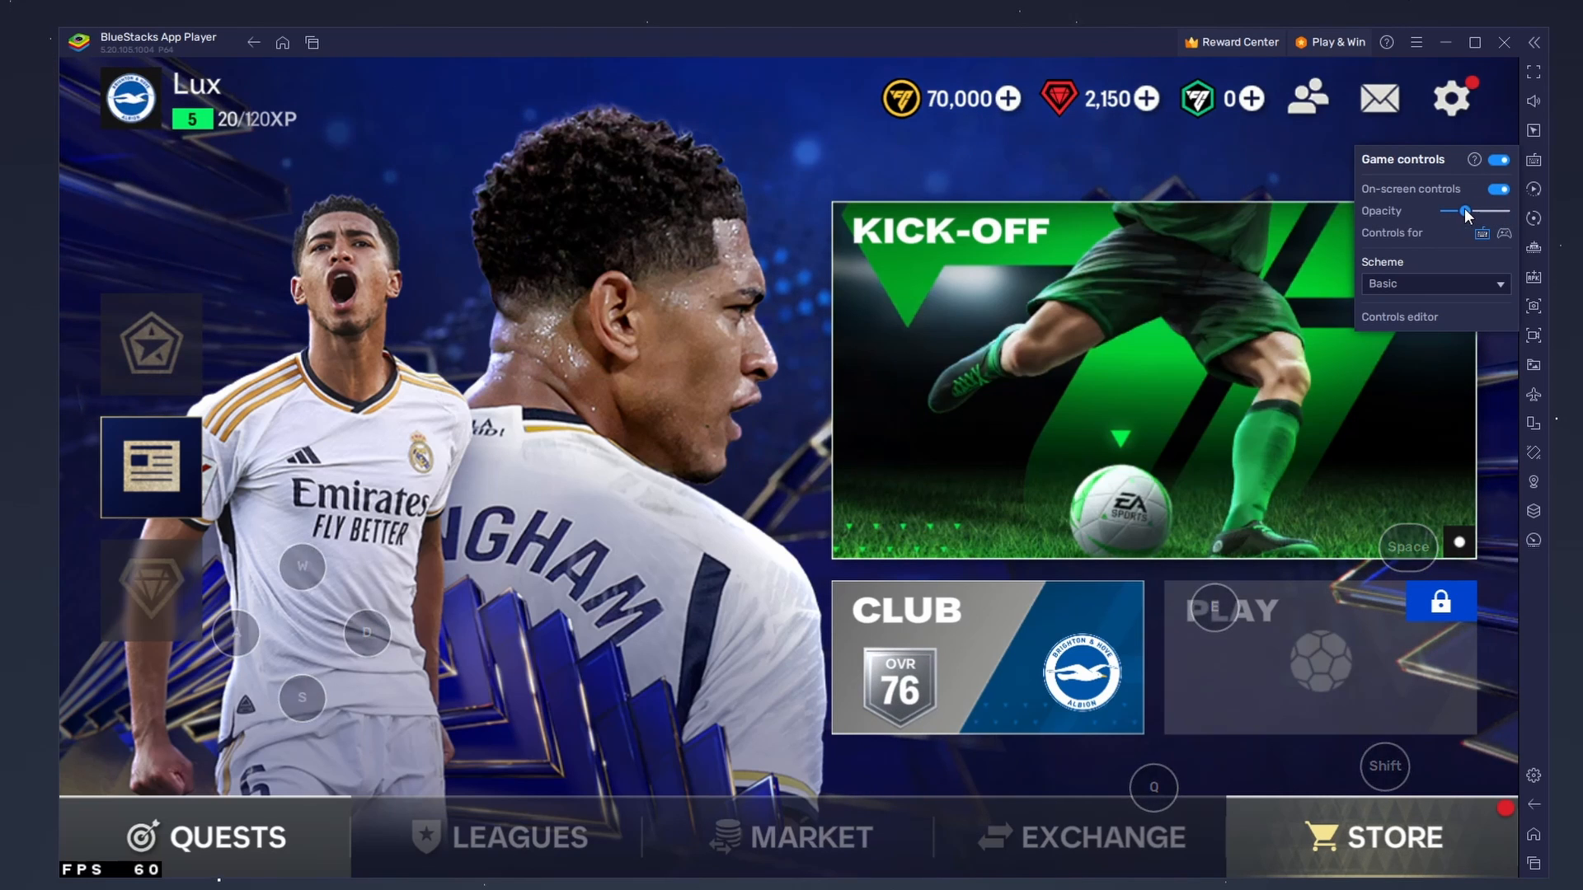
pyautogui.moveTo(1464, 211); pyautogui.dragTo(1472, 211)
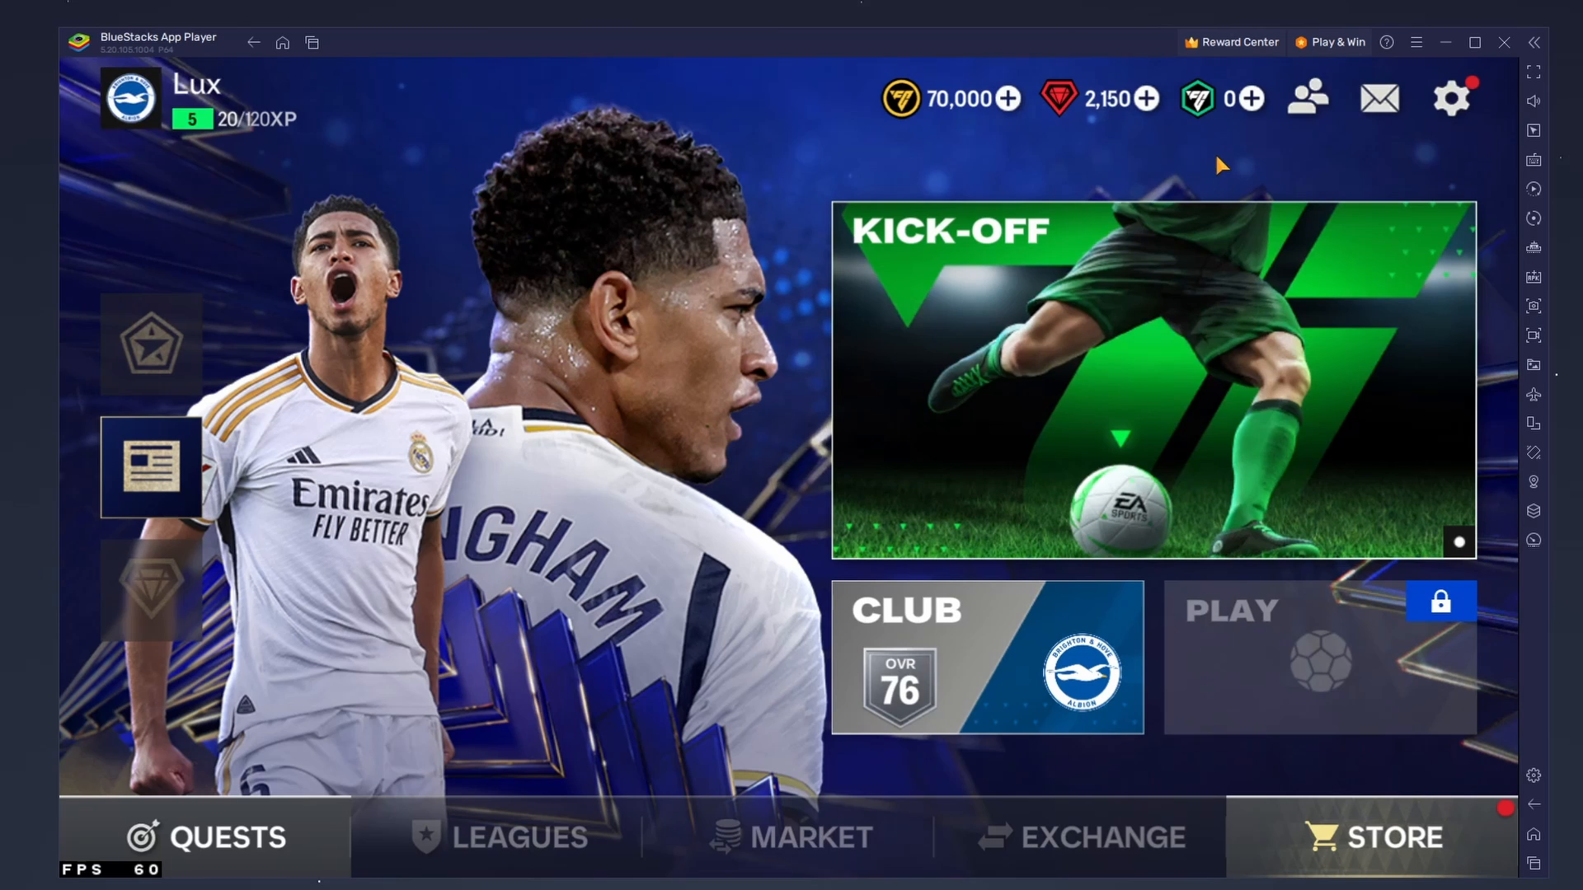
# Enter Kick-Off mode and launch the first Skill Game.
pyautogui.click(1154, 381)
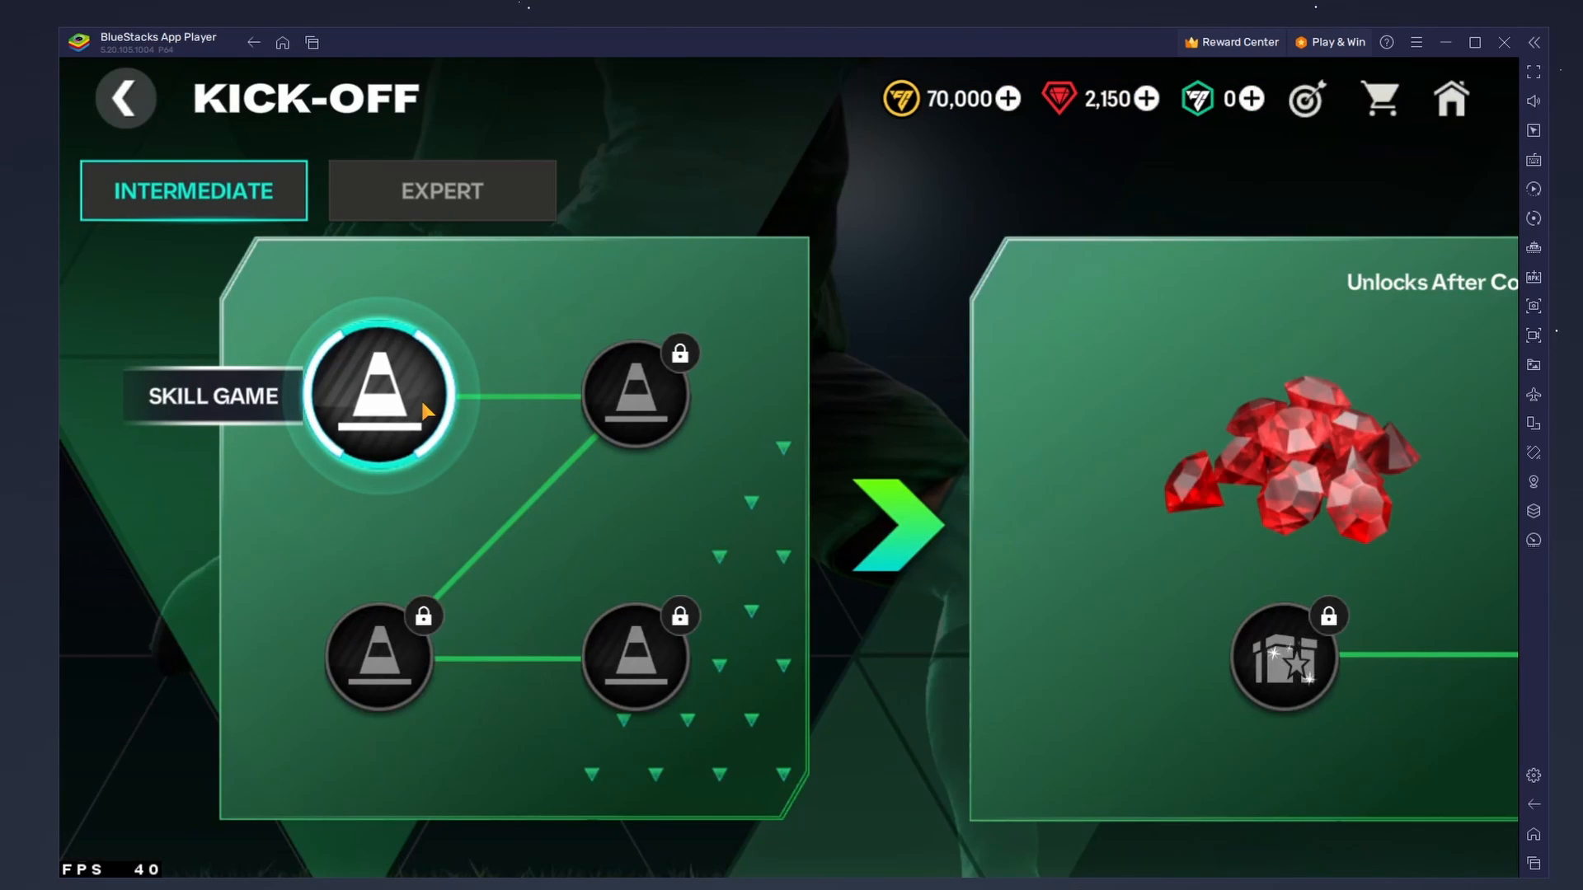
pyautogui.click(381, 391)
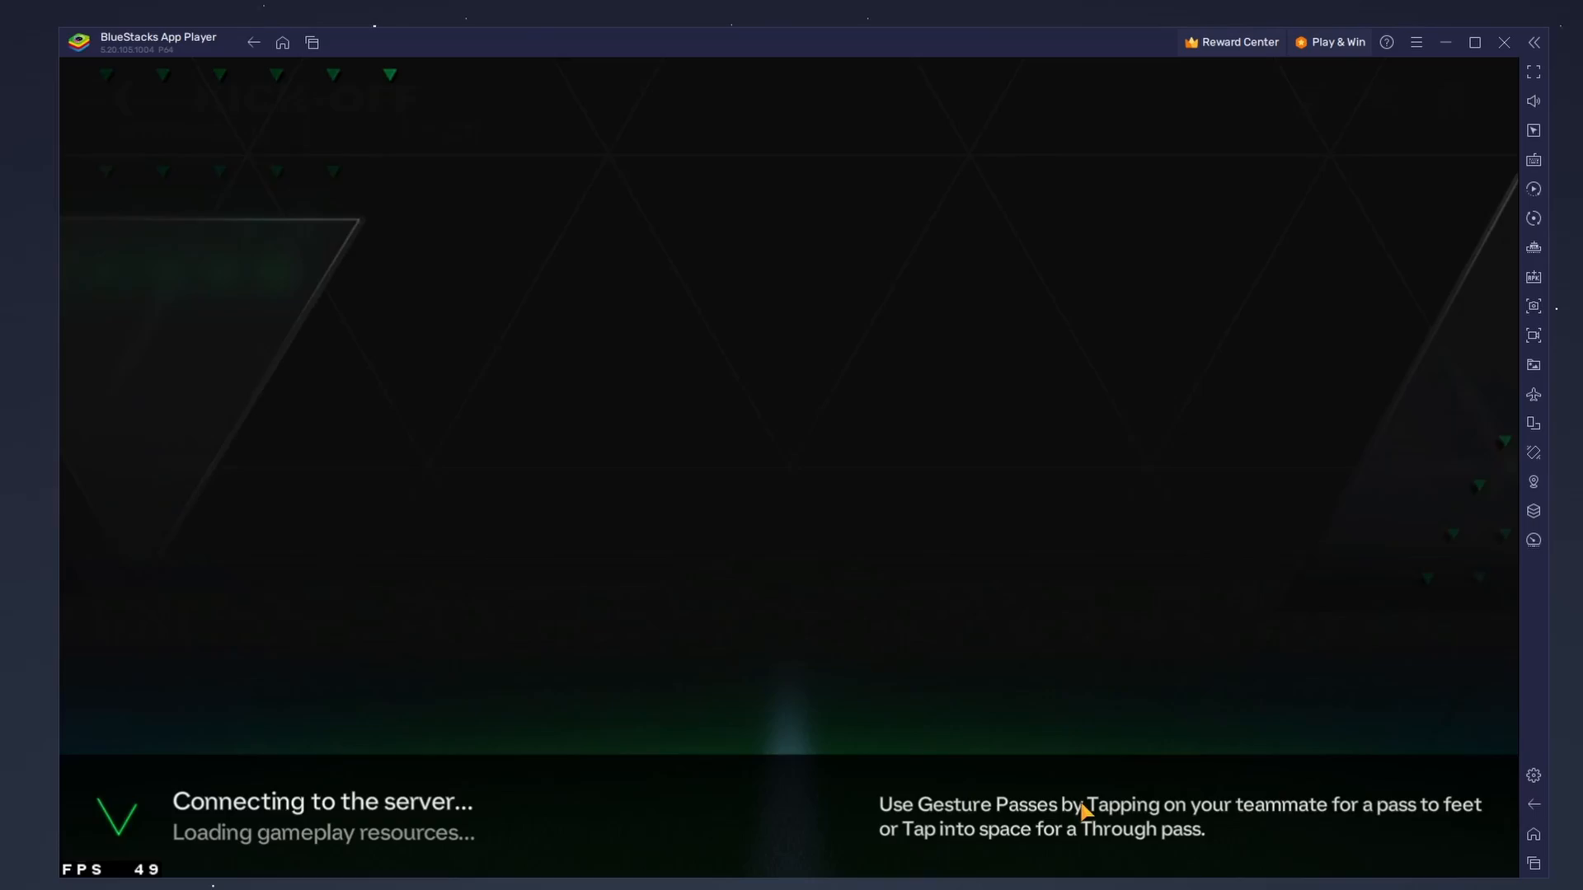